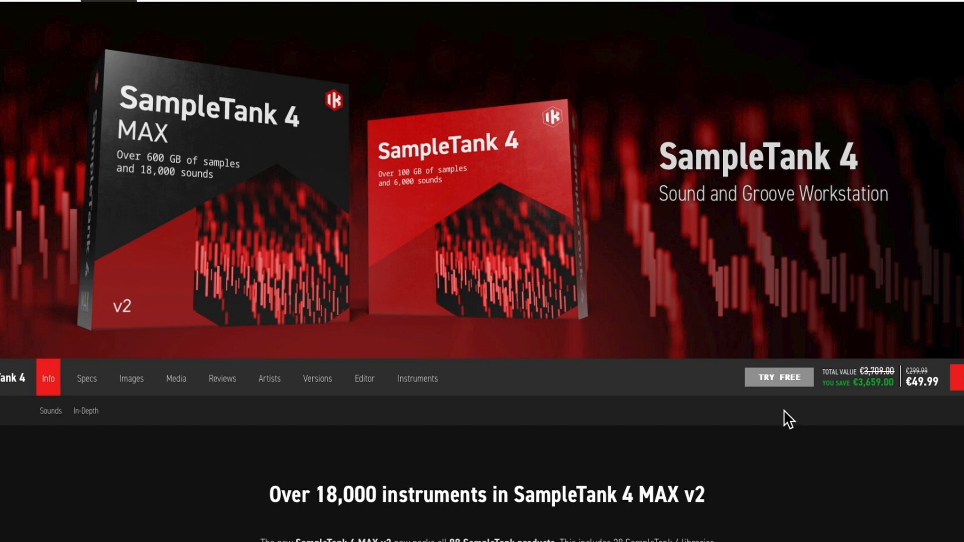
mouse_move(775, 421)
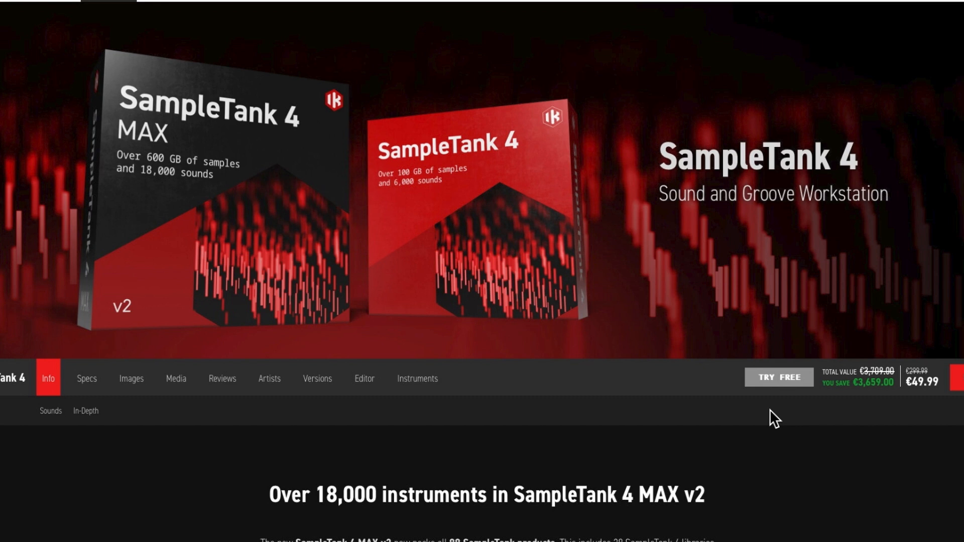
Step: Scroll the SampleTank 4 product page down to the 'Over 18,000 instruments' description
scroll("down", 3)
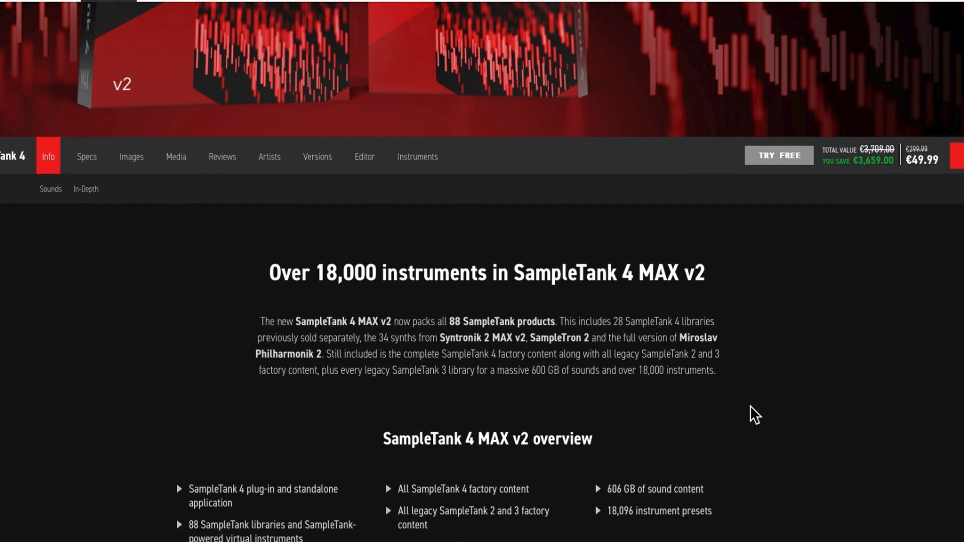
Step: Scroll down to the 'What's inside SampleTank 4 MAX v2' library list
scroll("down", 3)
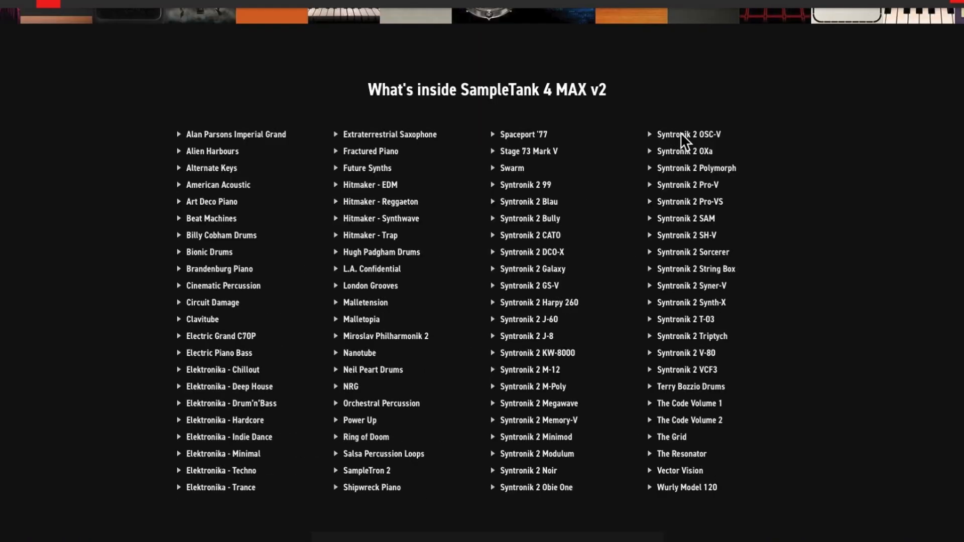
mouse_move(809, 236)
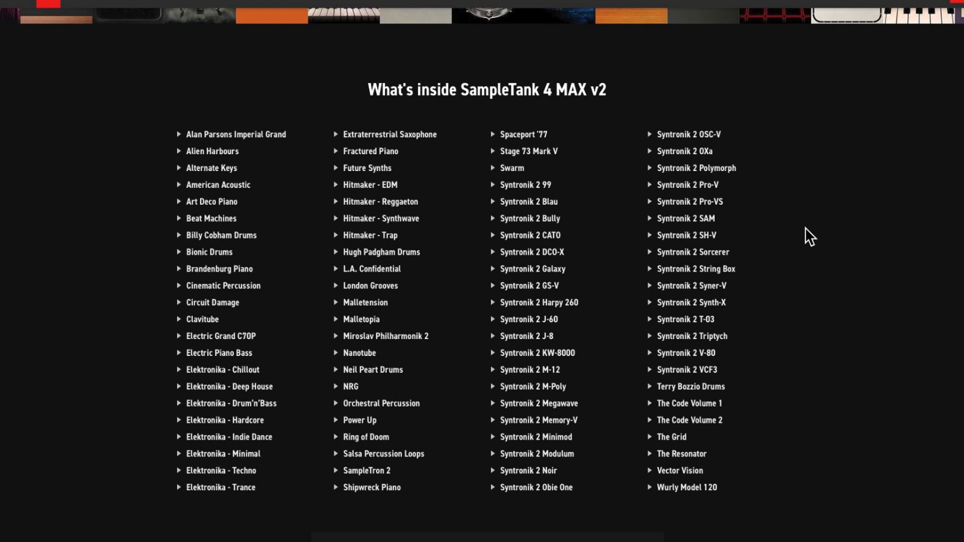
mouse_move(738, 229)
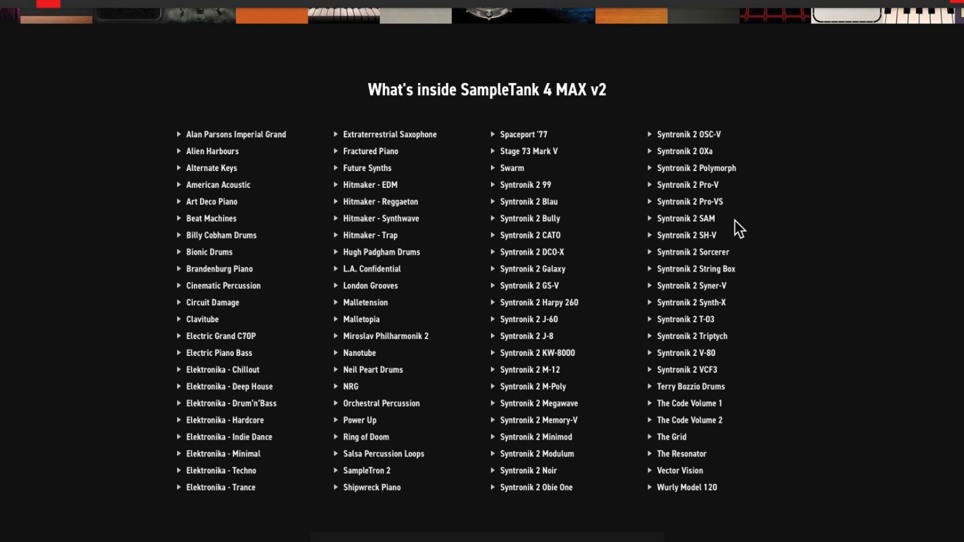
mouse_move(391, 192)
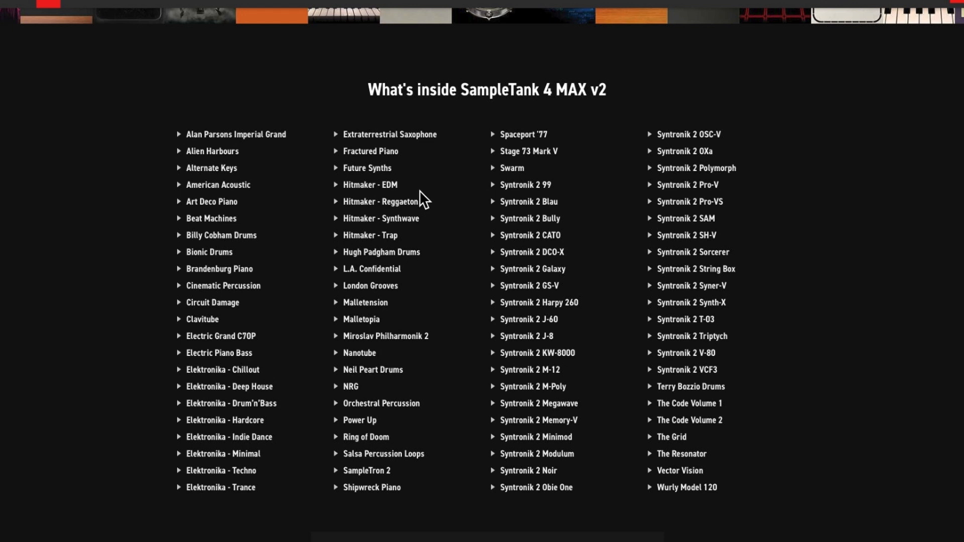
mouse_move(380, 227)
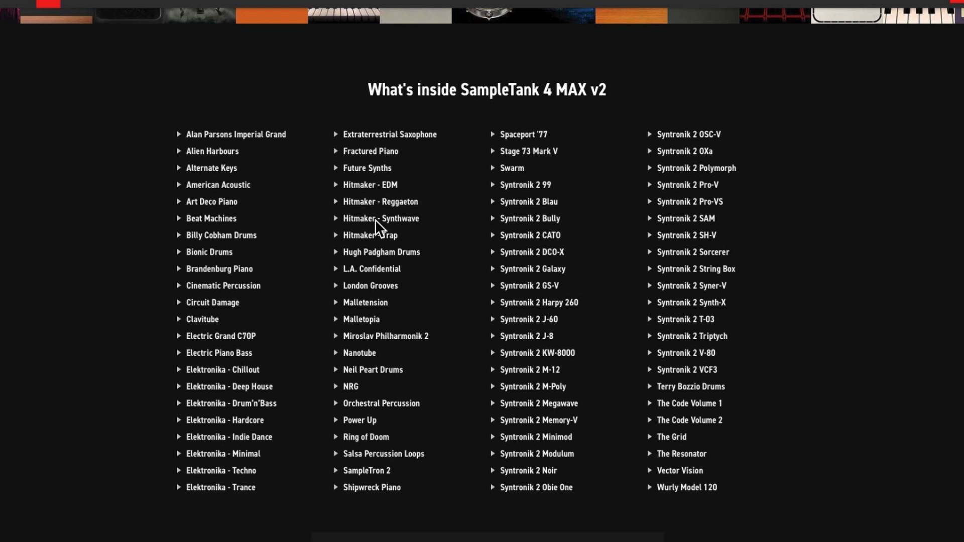
mouse_move(242, 450)
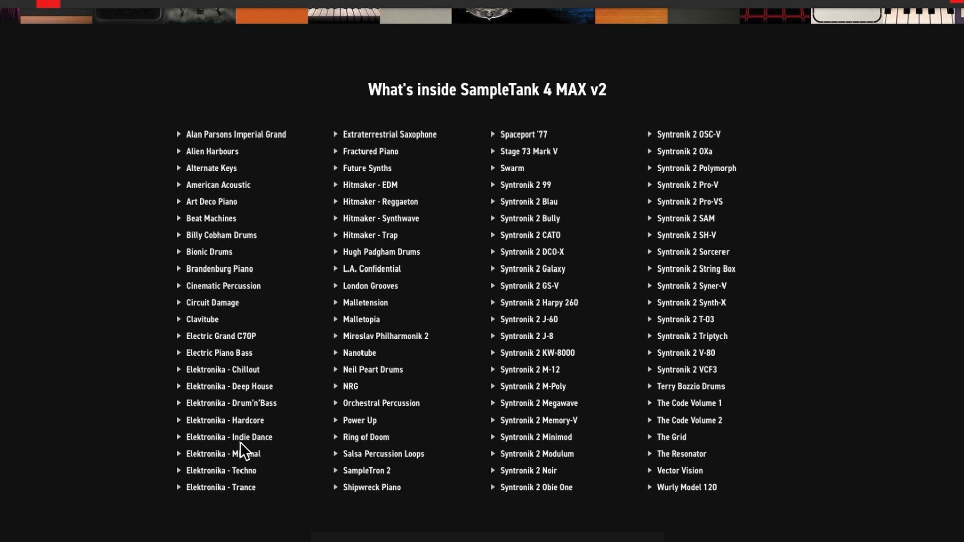
mouse_move(311, 364)
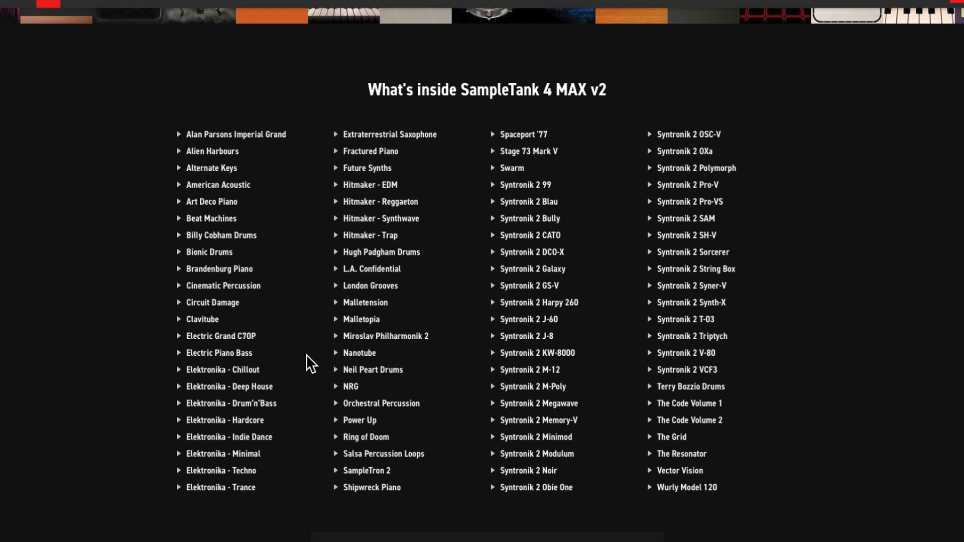
mouse_move(431, 478)
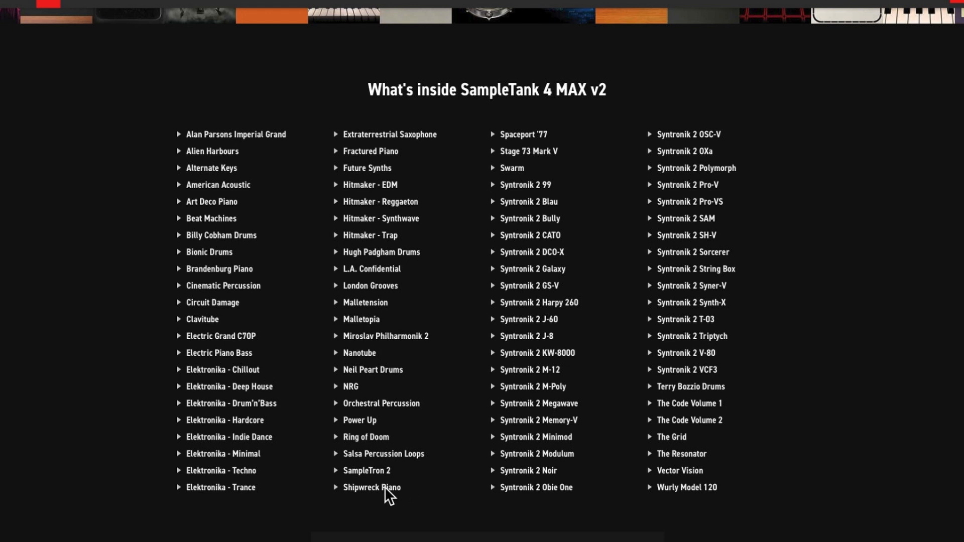
mouse_move(262, 167)
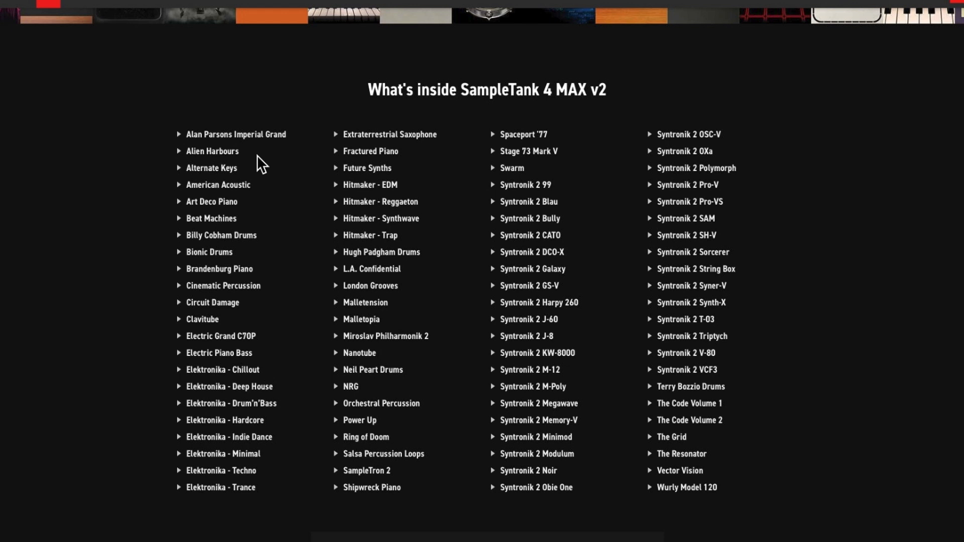
mouse_move(231, 391)
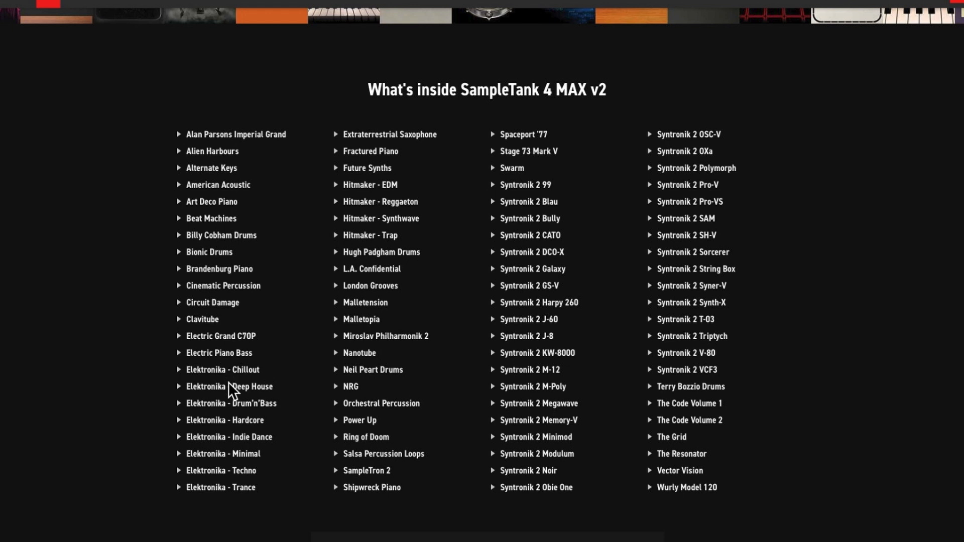
mouse_move(228, 431)
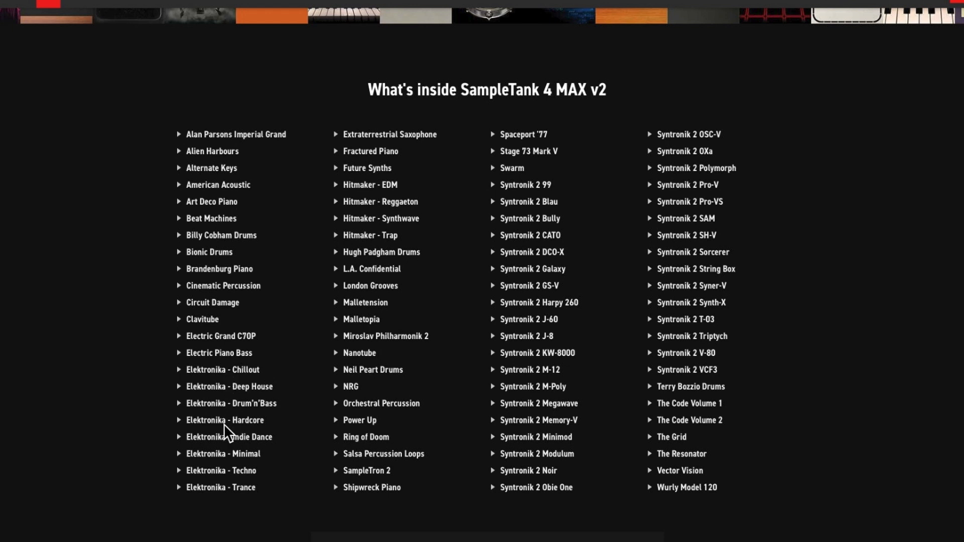
mouse_move(228, 501)
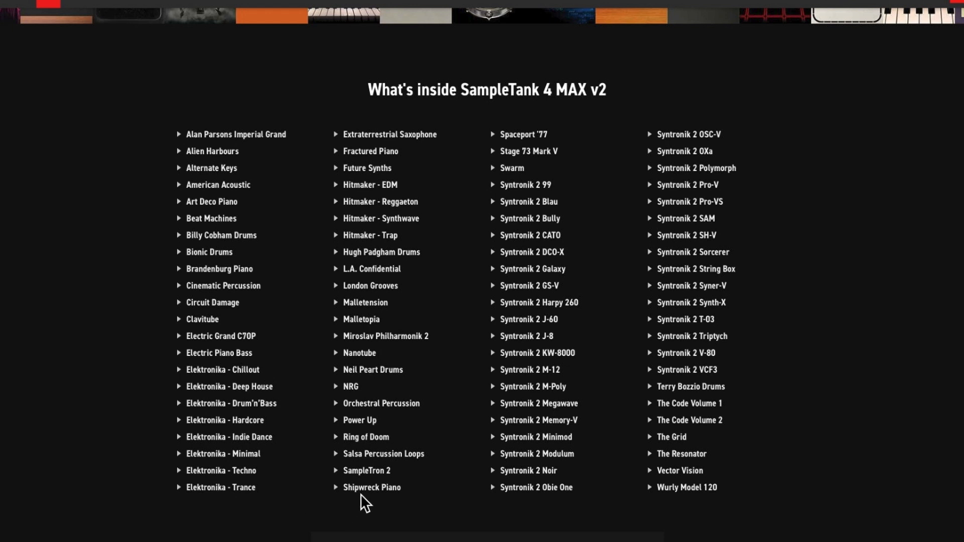
mouse_move(398, 214)
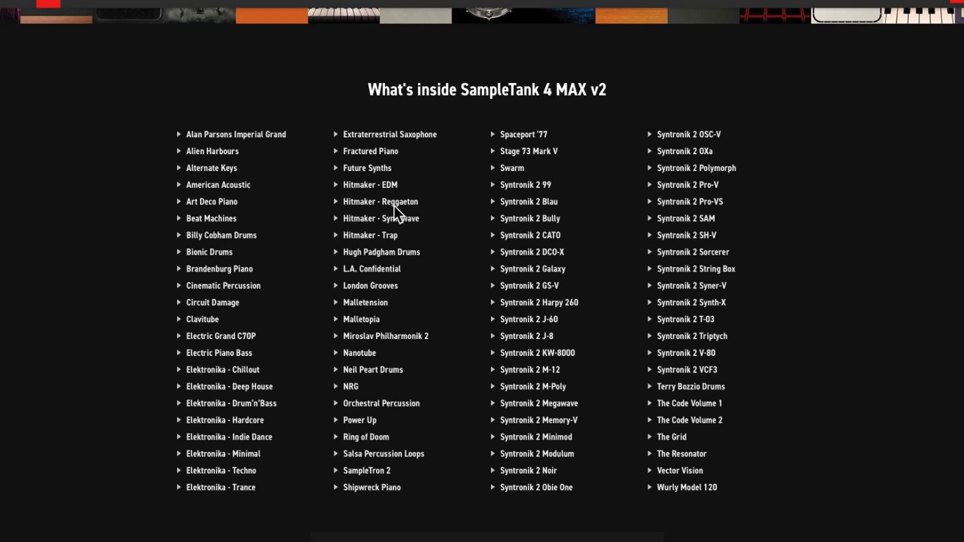
mouse_move(412, 231)
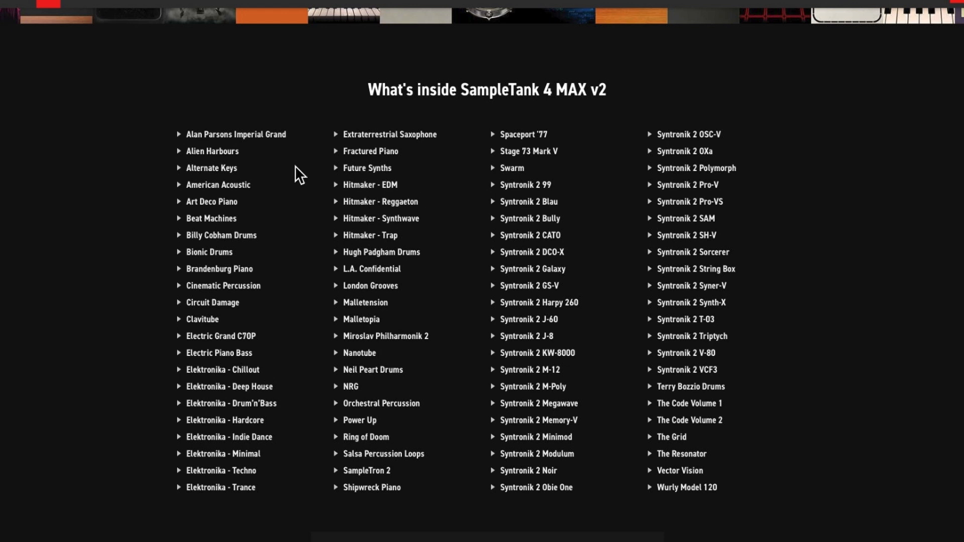
mouse_move(497, 295)
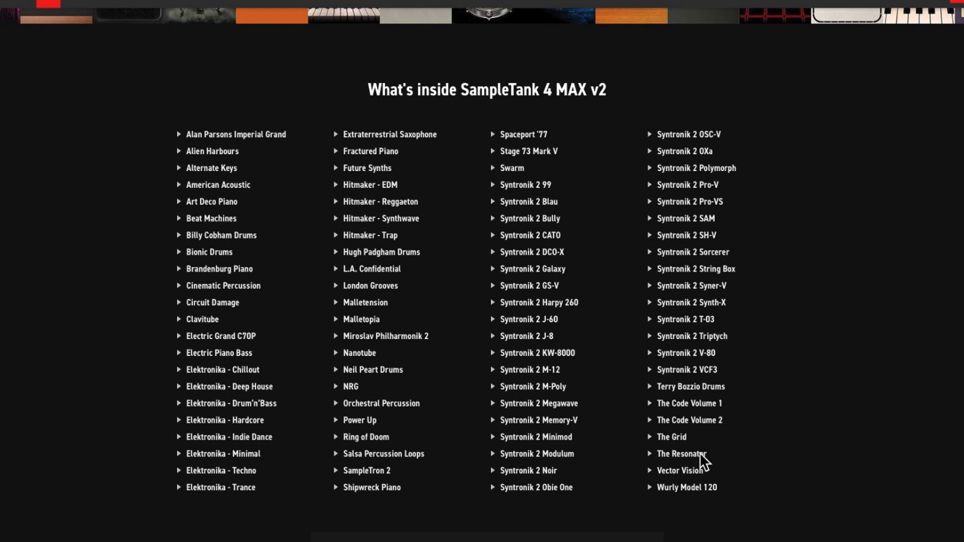
mouse_move(757, 454)
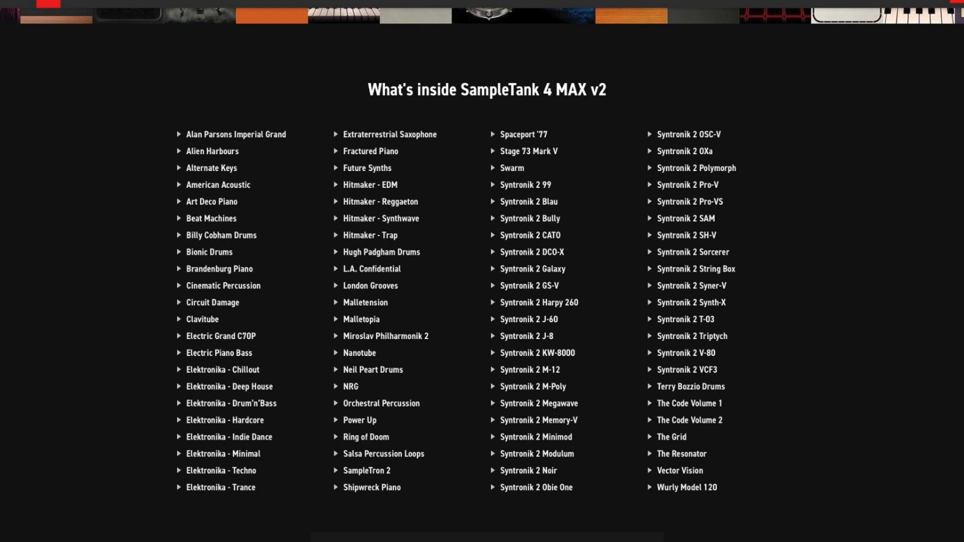
mouse_move(750, 318)
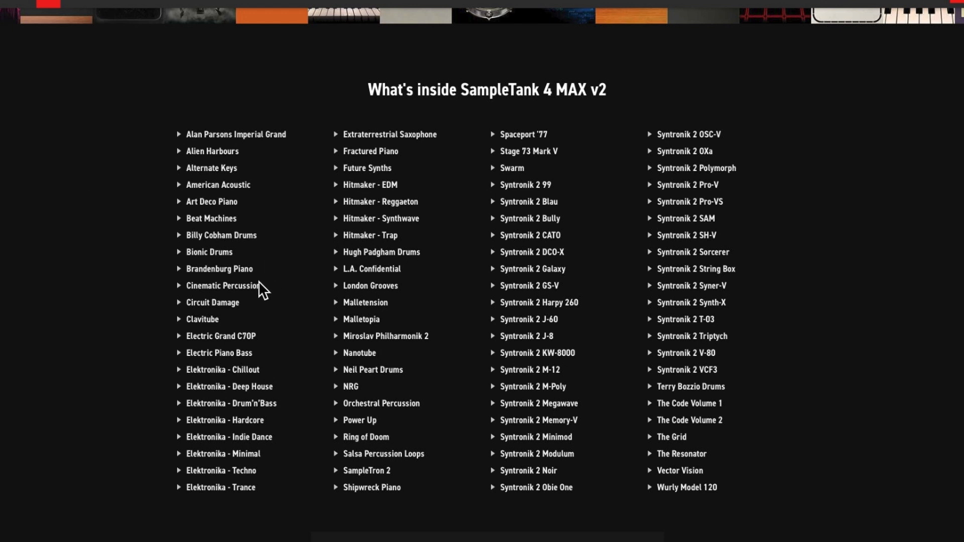
mouse_move(258, 294)
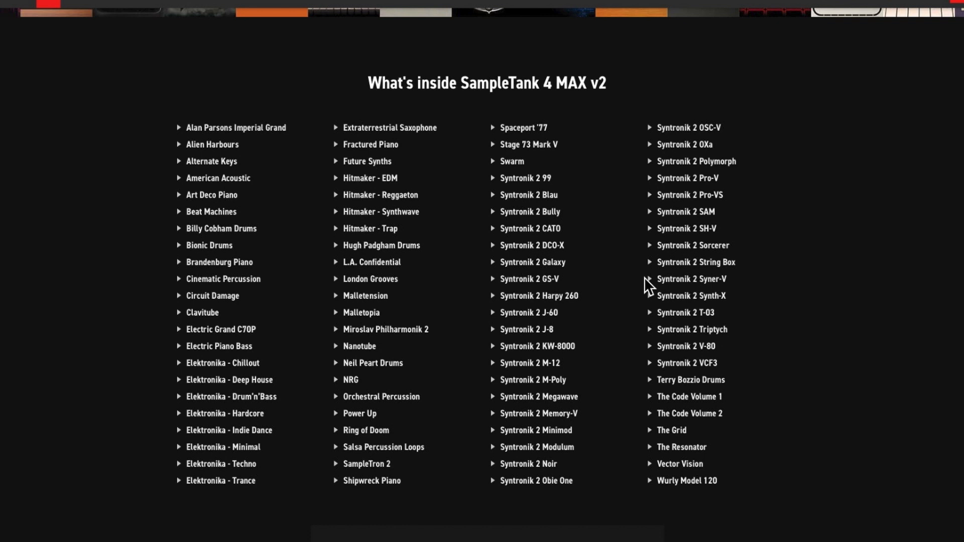
mouse_move(719, 273)
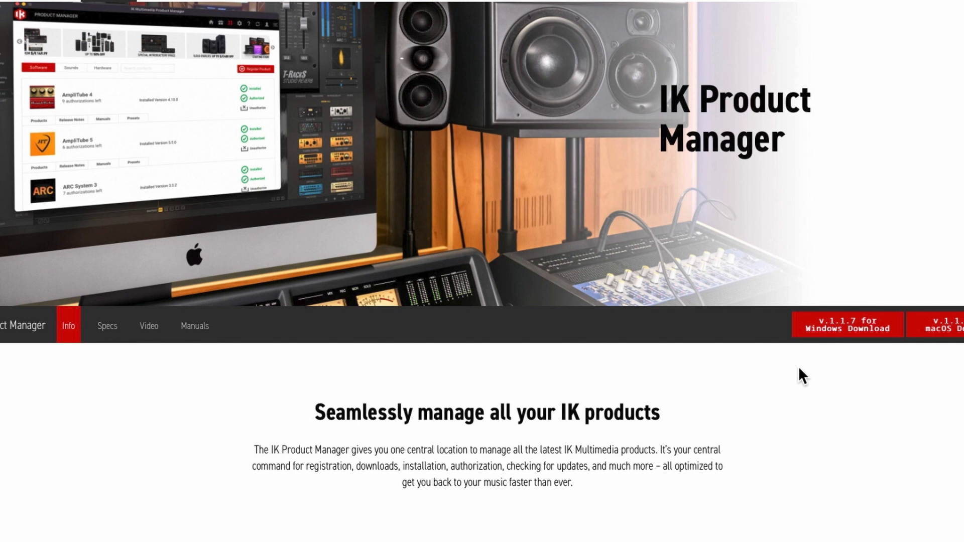
mouse_move(861, 355)
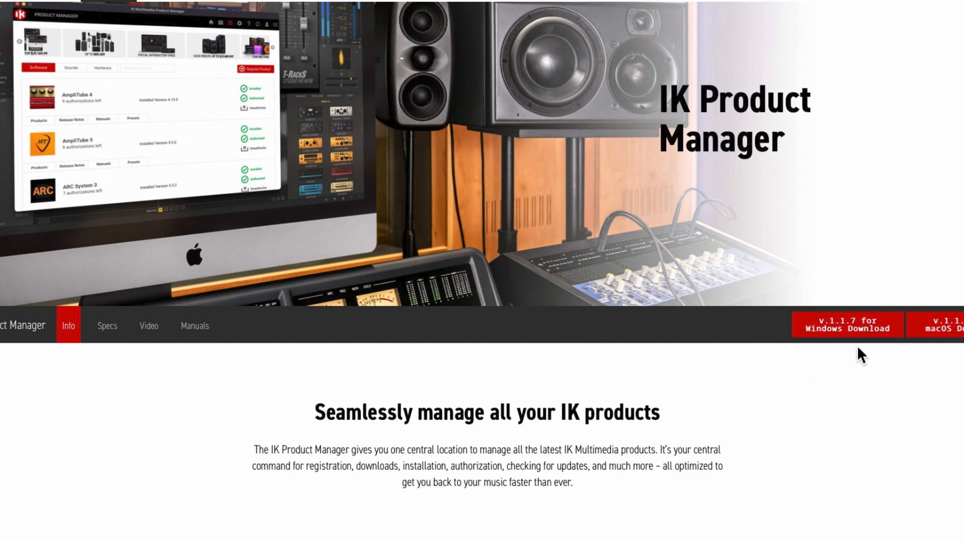
Step: Scroll the IK Product Manager page past the download buttons to the 'Easily register any IK product' section
scroll("down", 3)
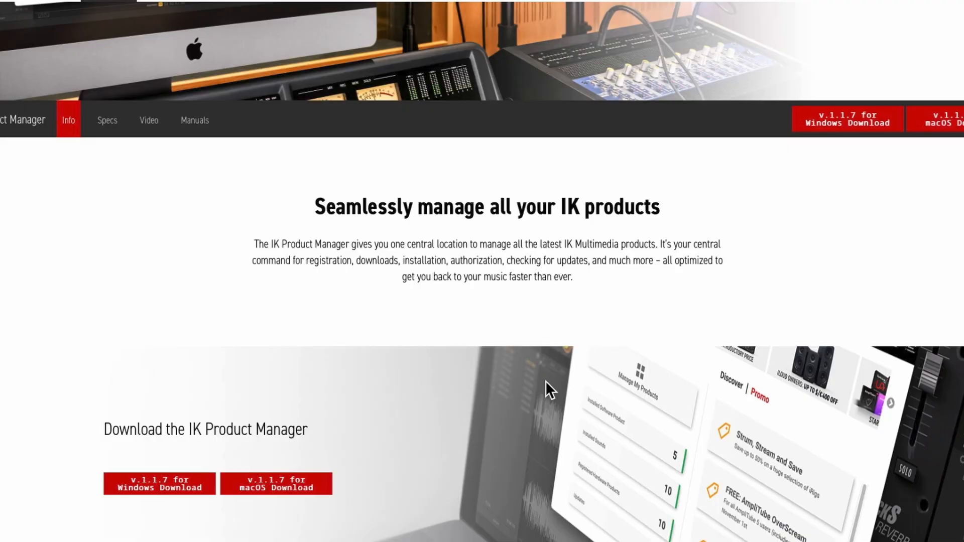
scroll("up", 3)
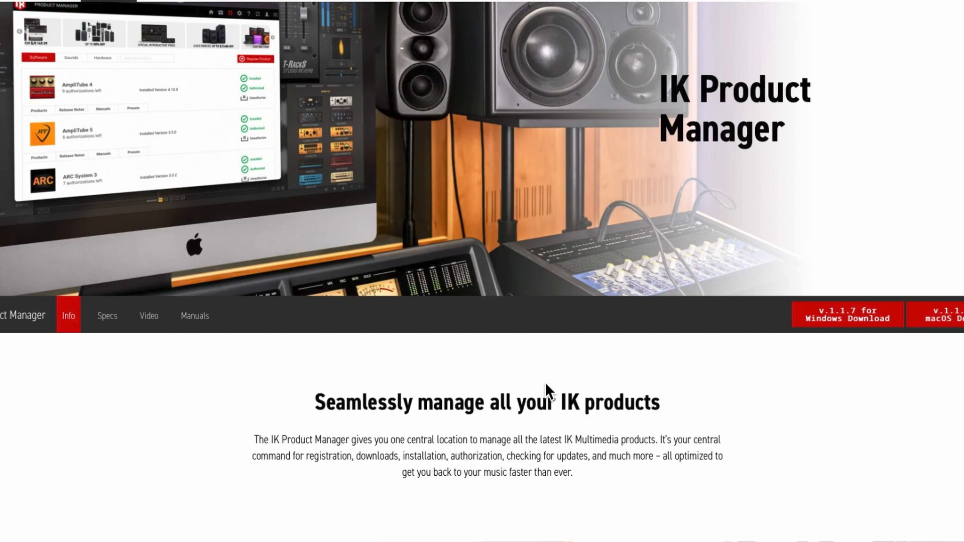
scroll("down", 3)
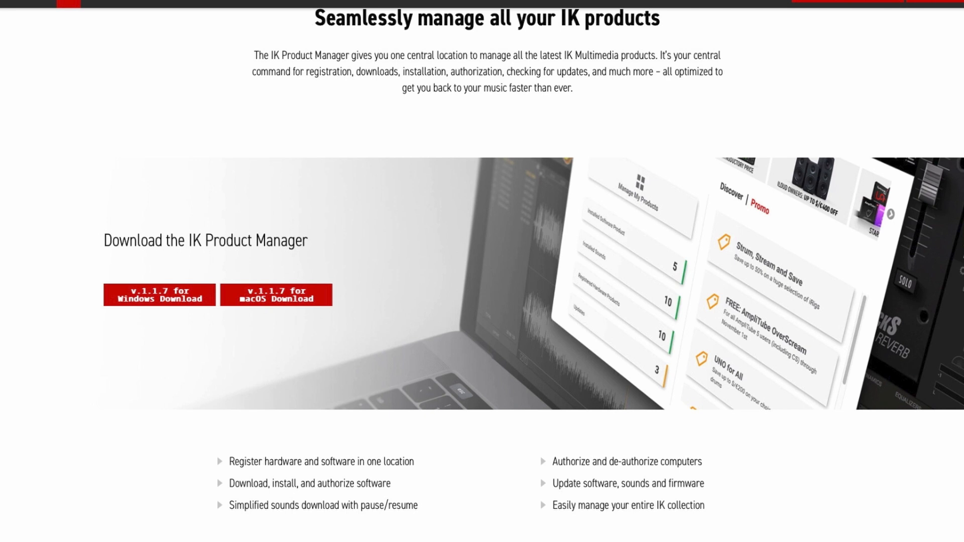
mouse_move(530, 299)
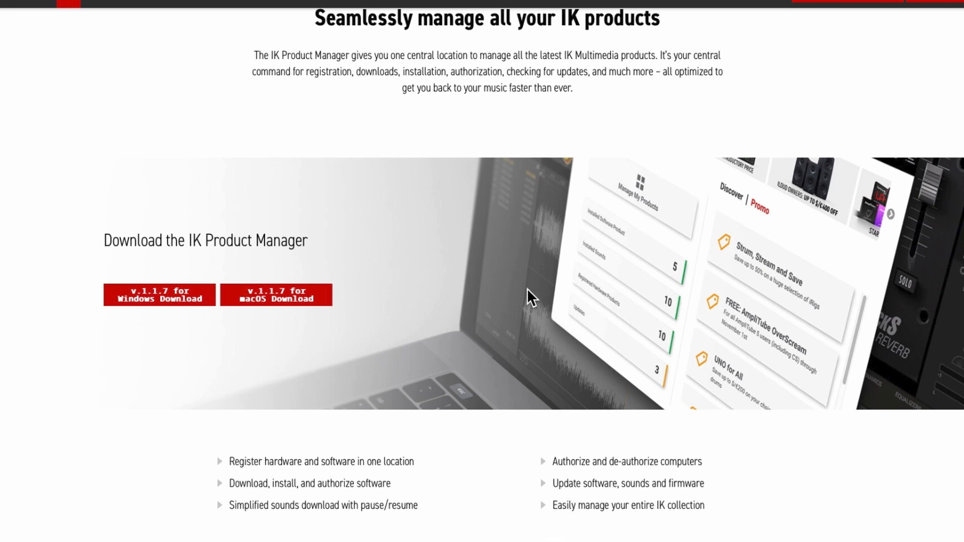
scroll("down", 3)
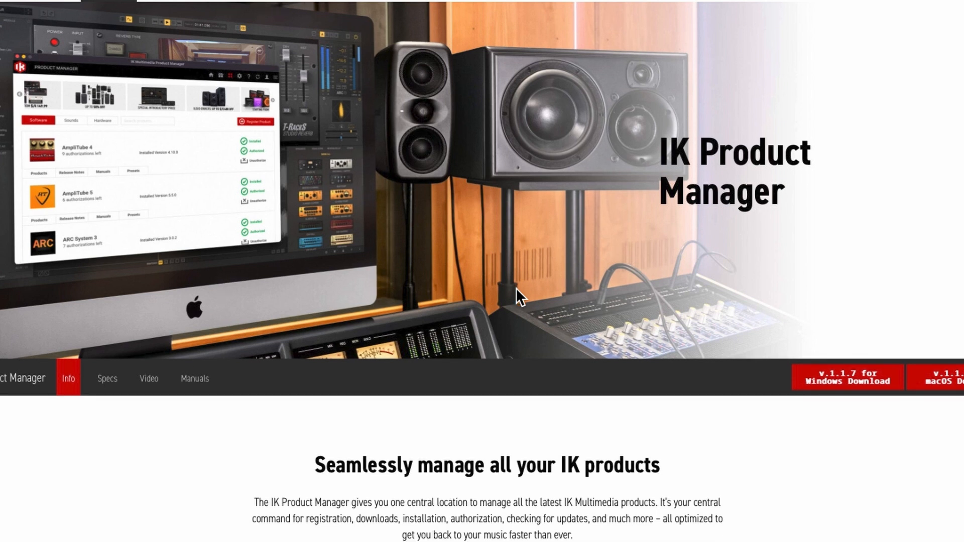
scroll("down", 3)
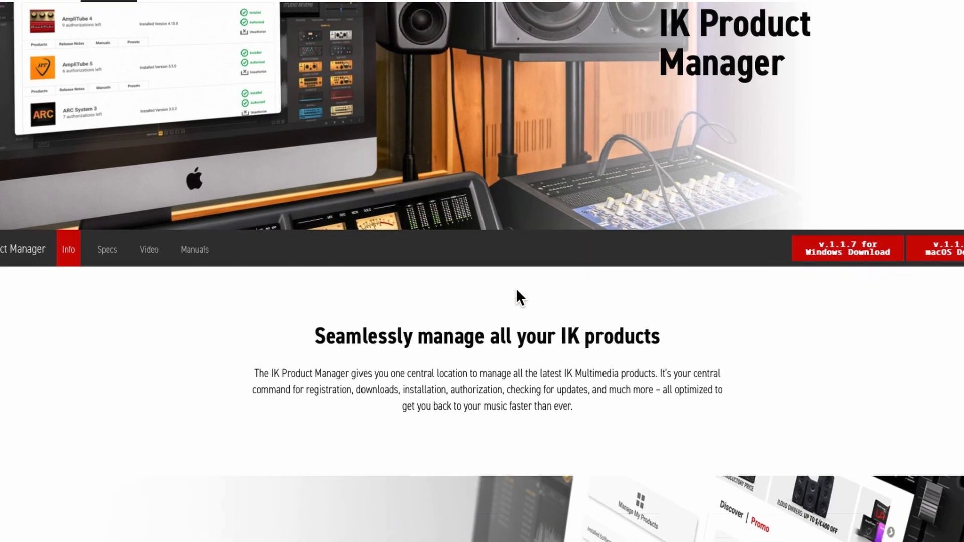
scroll("down", 3)
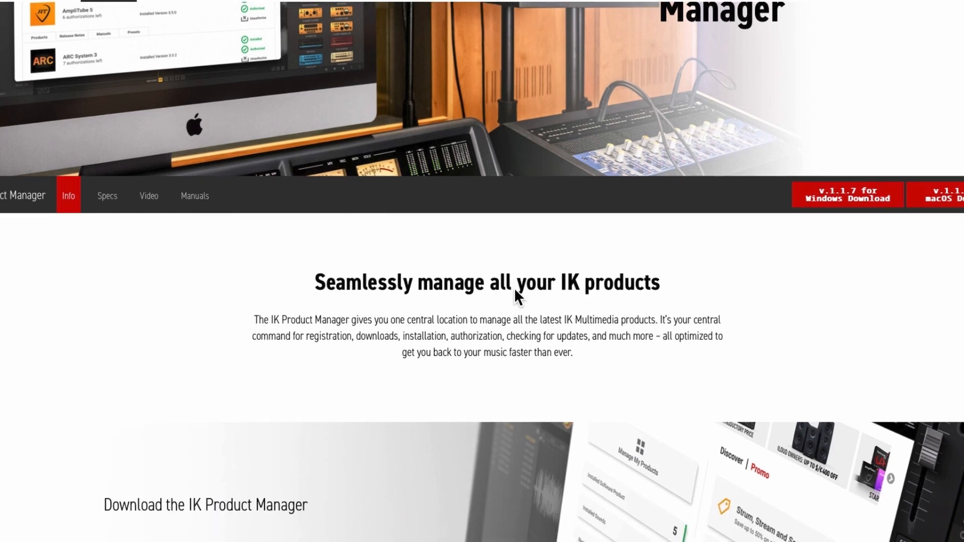
scroll("down", 3)
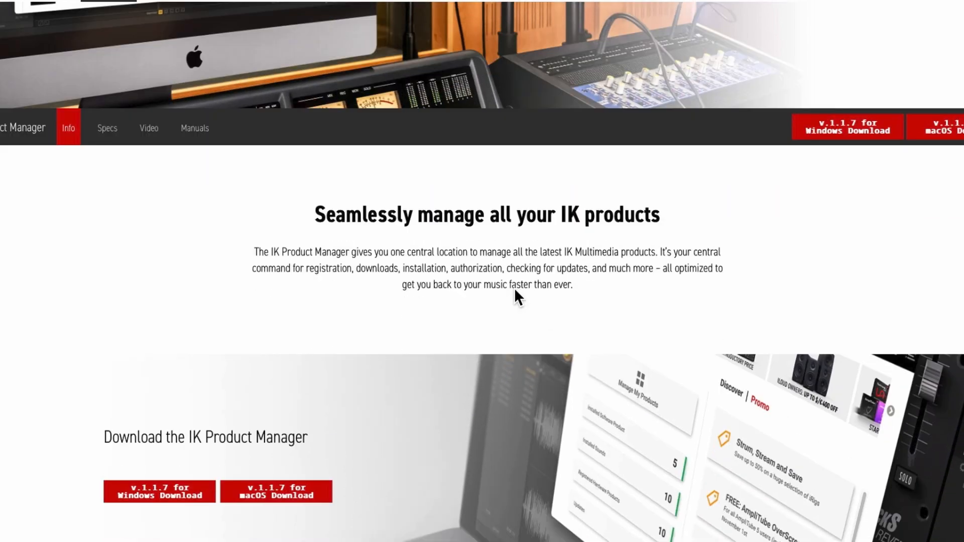
scroll("down", 3)
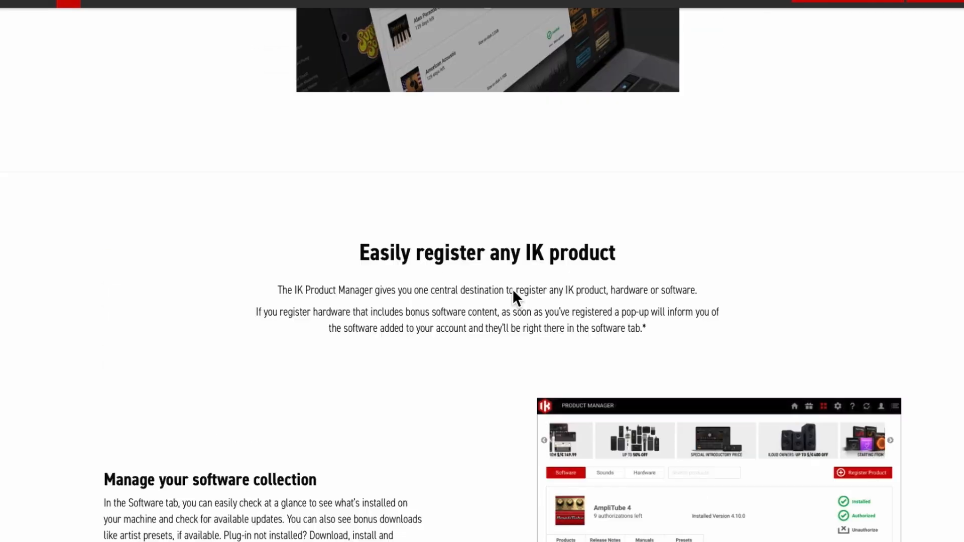
scroll("down", 3)
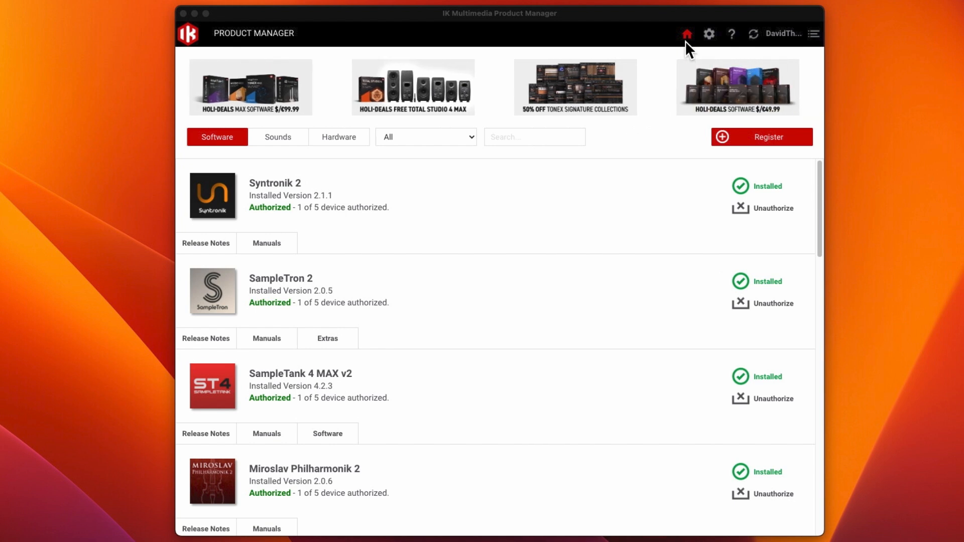
Step: Show the Product Manager preferences, then its Help page with tutorial, FAQ and manual links
left_click(708, 34)
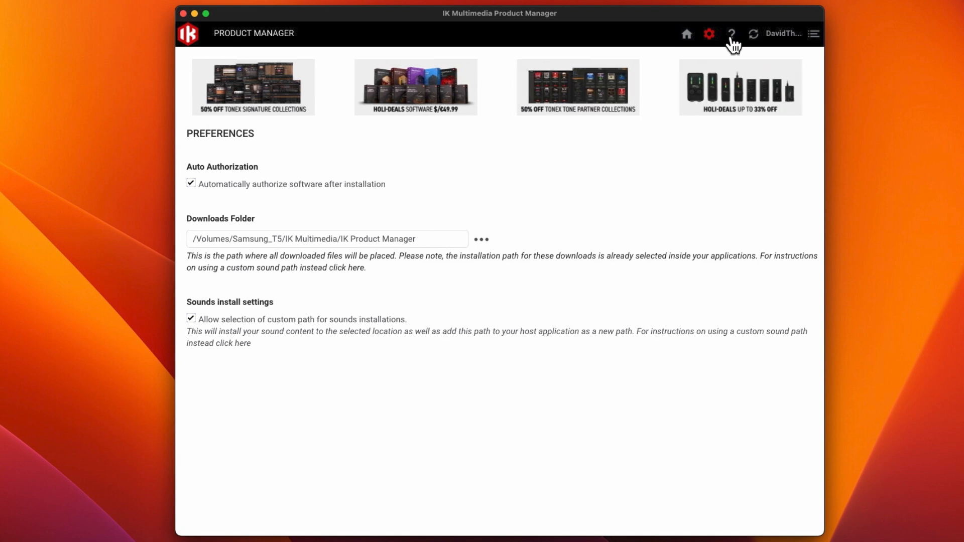
left_click(731, 34)
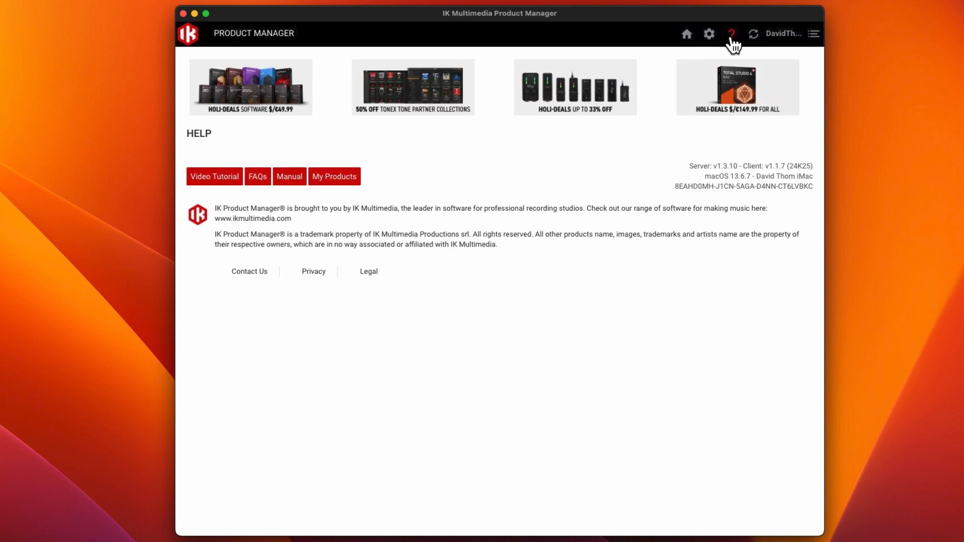
Step: Refresh the account's product data and return to the Software list of authorized titles
left_click(752, 34)
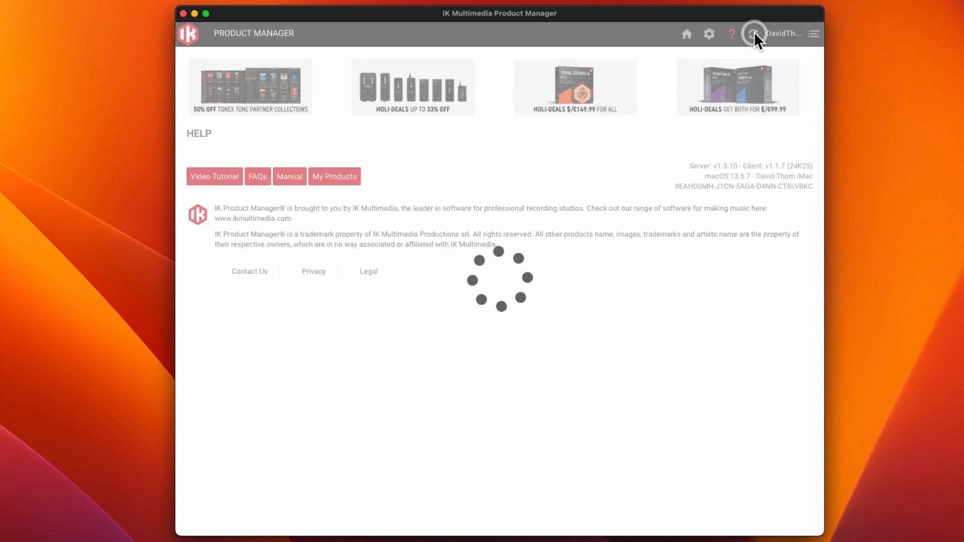
left_click(783, 34)
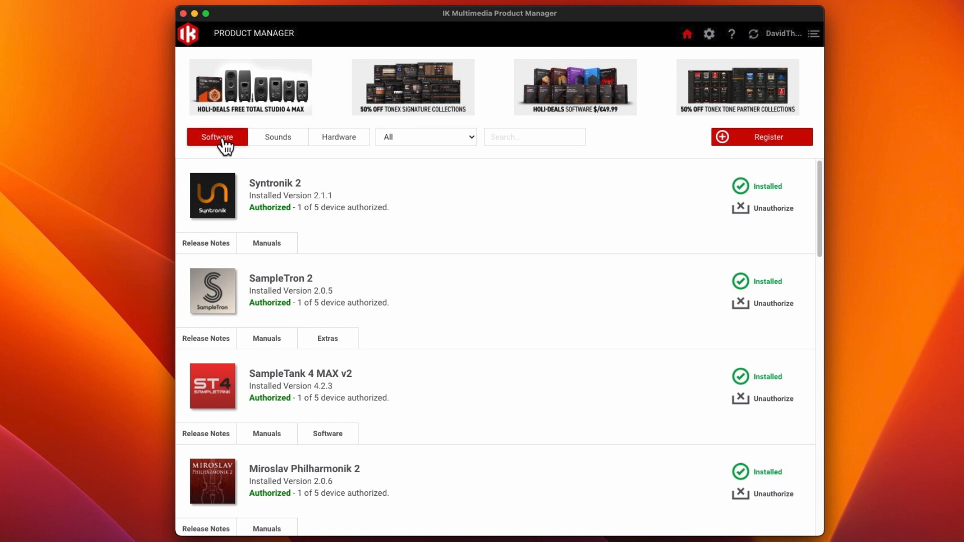
left_click(338, 136)
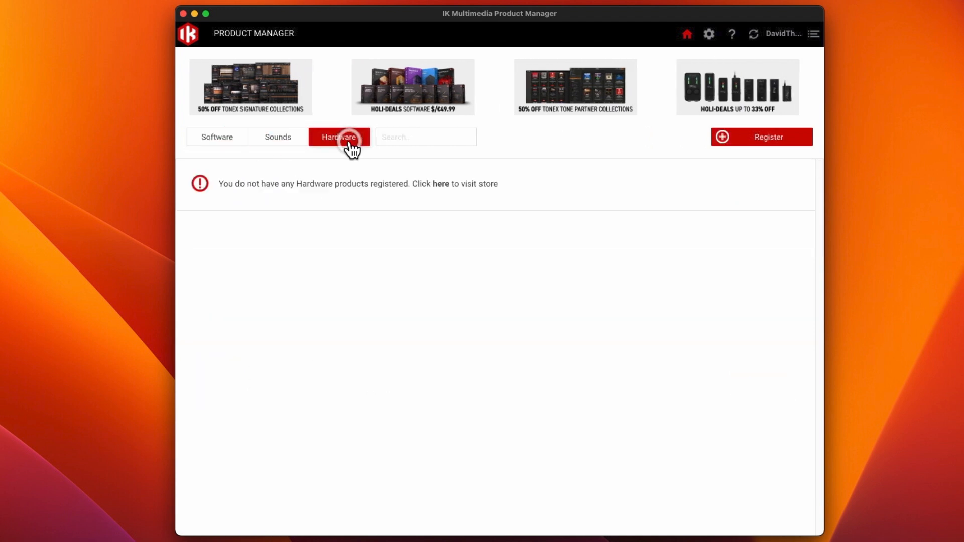
left_click(277, 137)
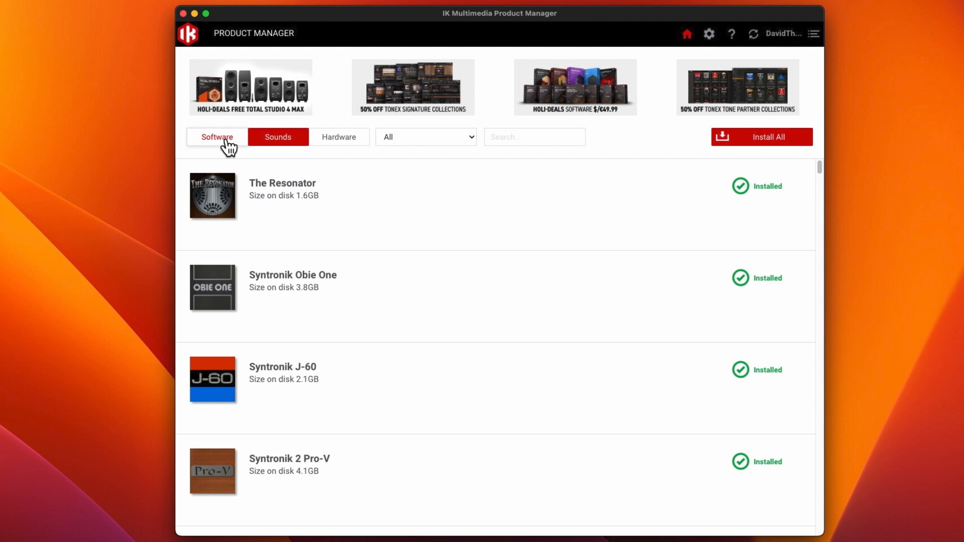
left_click(217, 137)
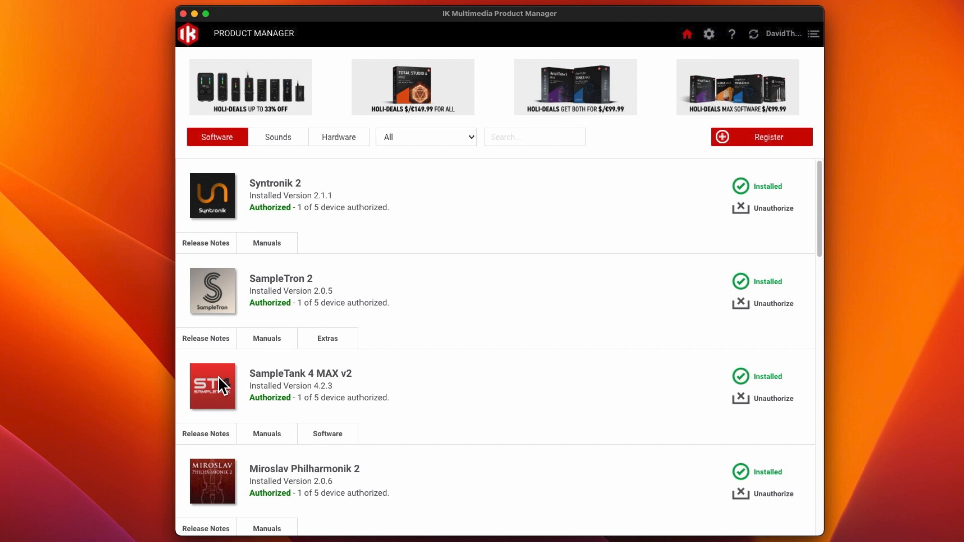
scroll("down", 3)
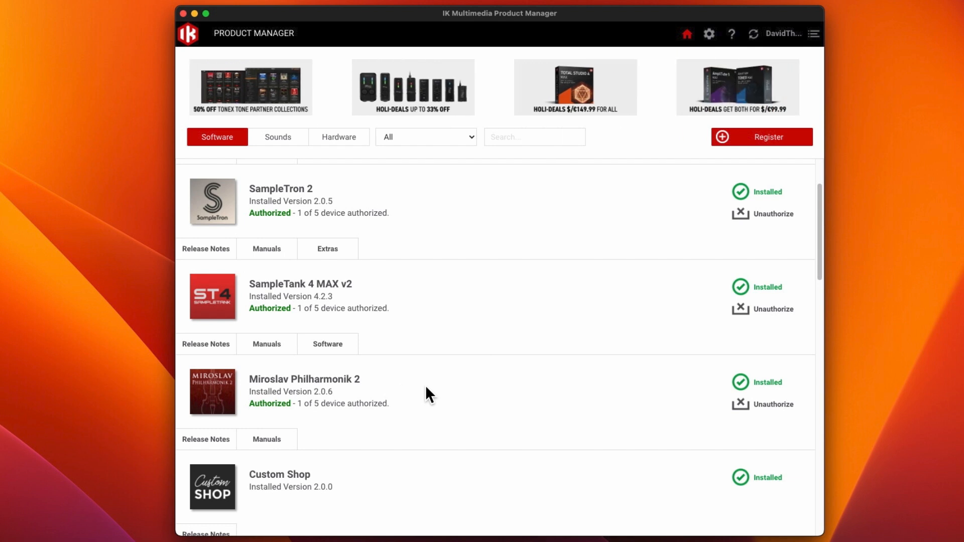
scroll("down", 3)
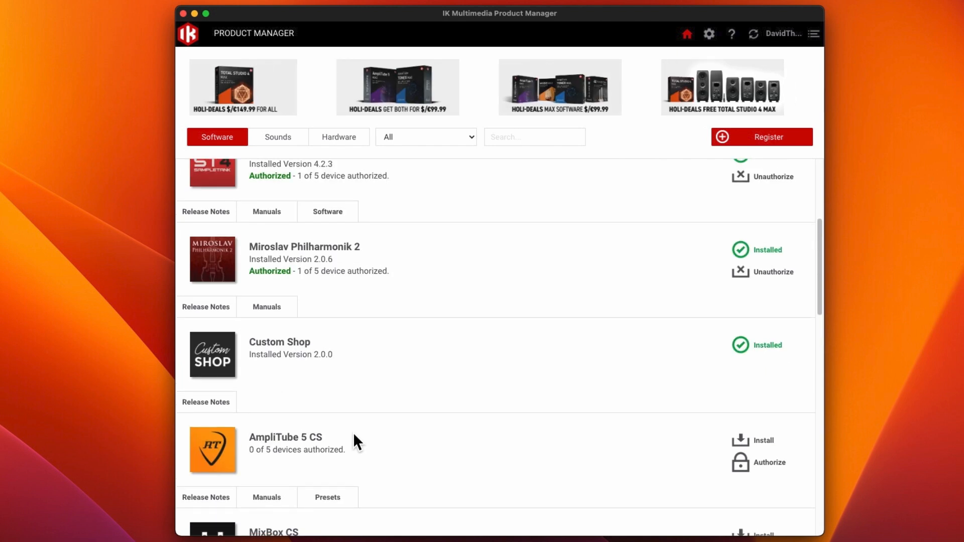
scroll("down", 3)
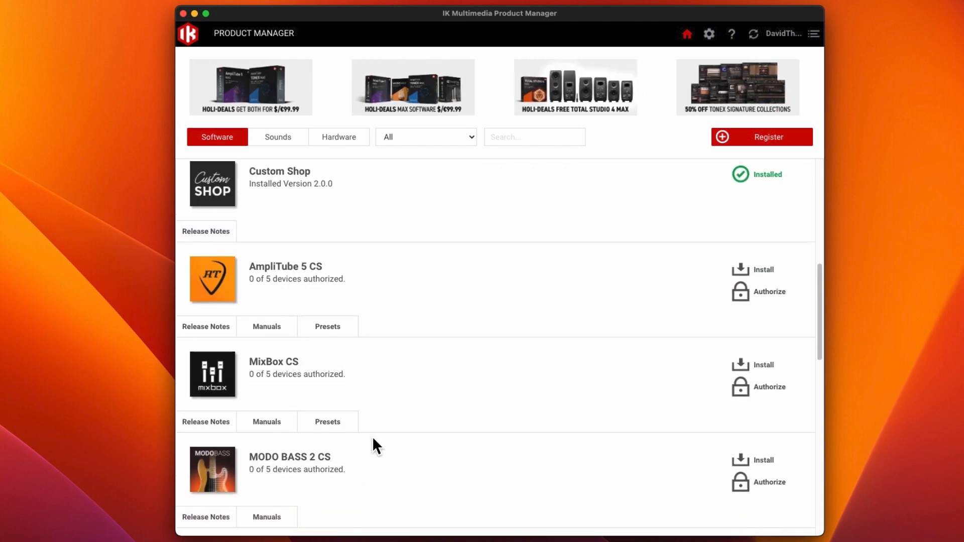
scroll("down", 3)
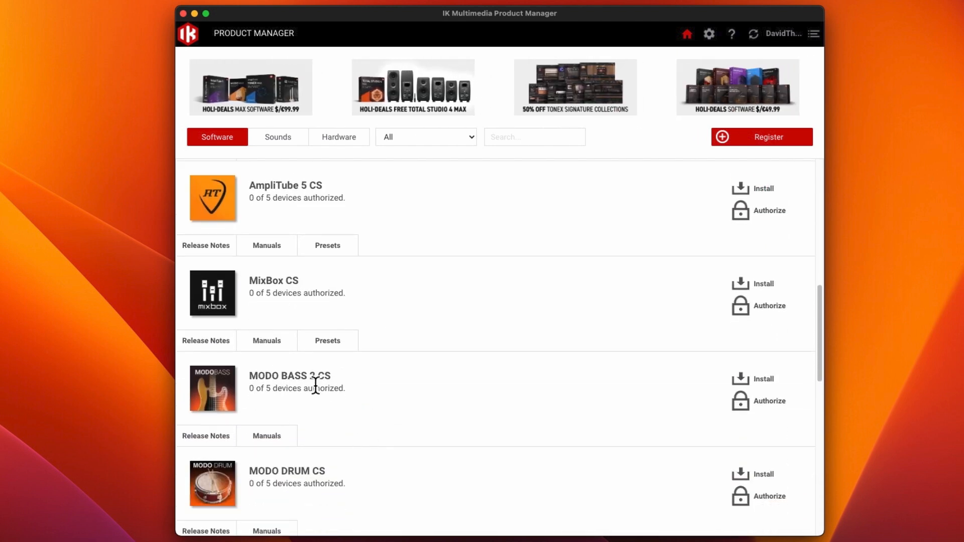
scroll("down", 3)
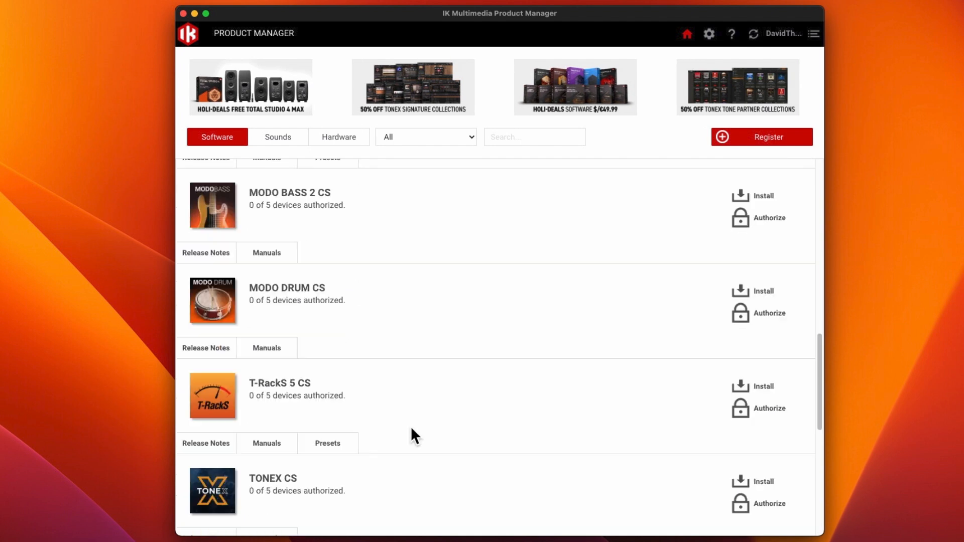
scroll("down", 3)
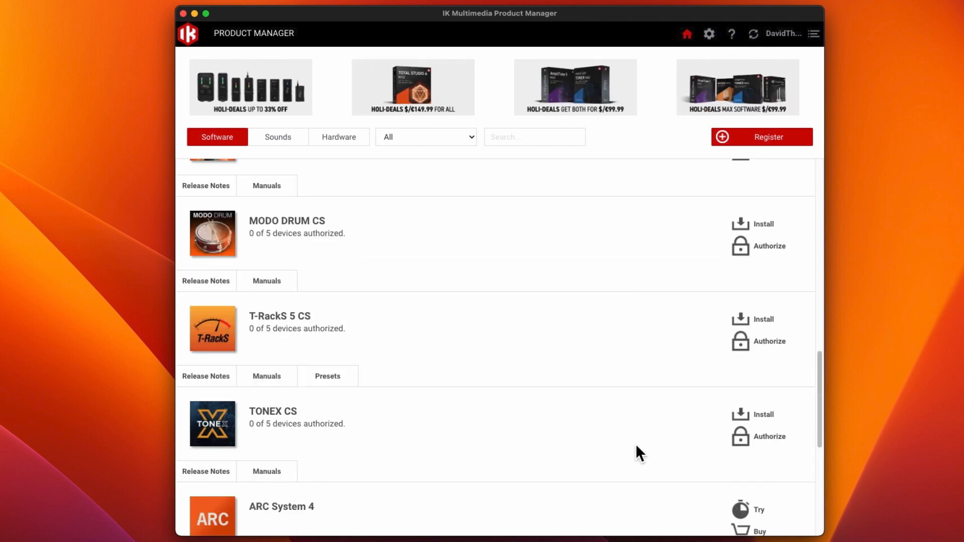
scroll("down", 3)
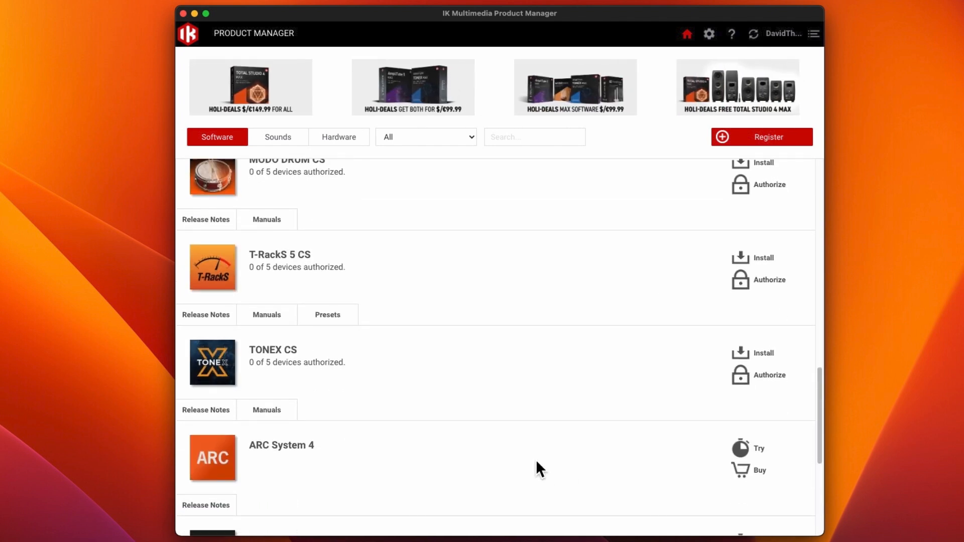
scroll("down", 3)
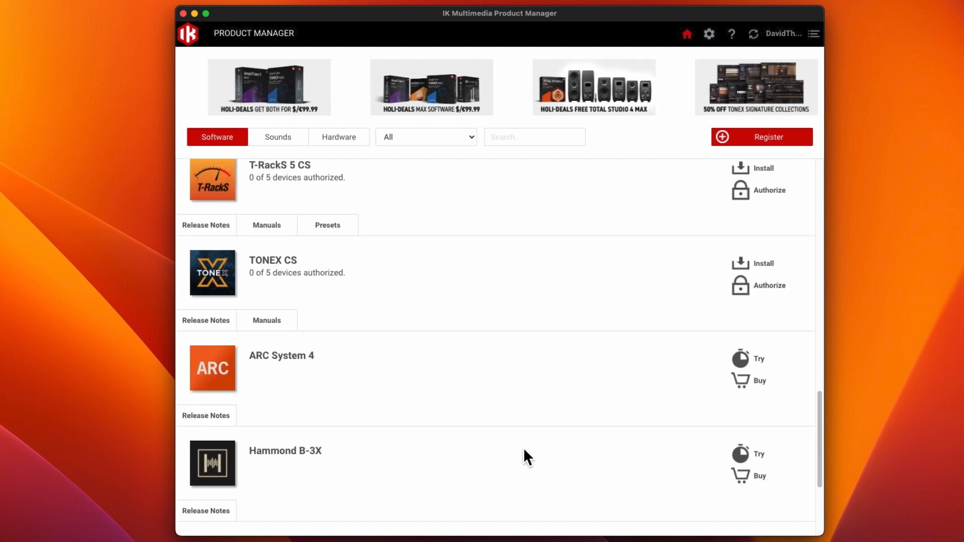
scroll("down", 3)
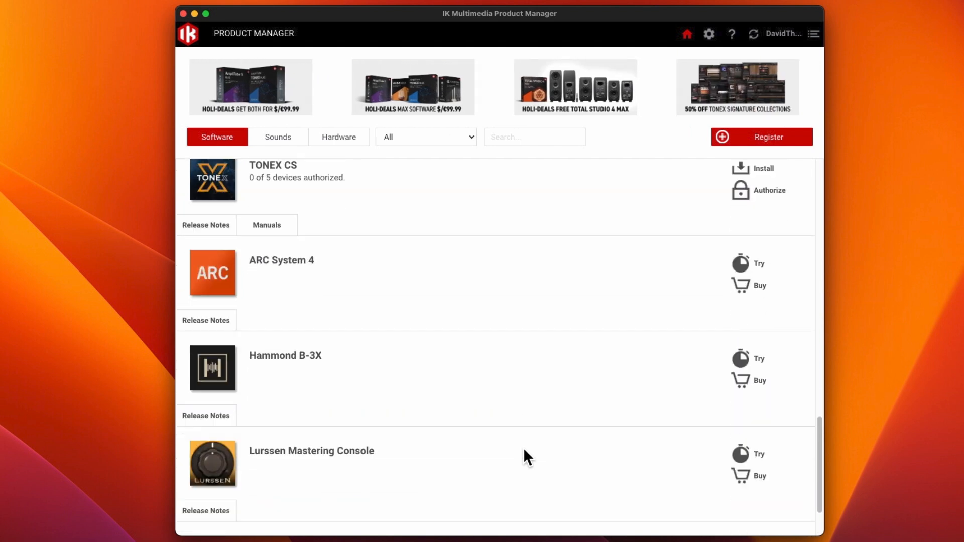
scroll("down", 3)
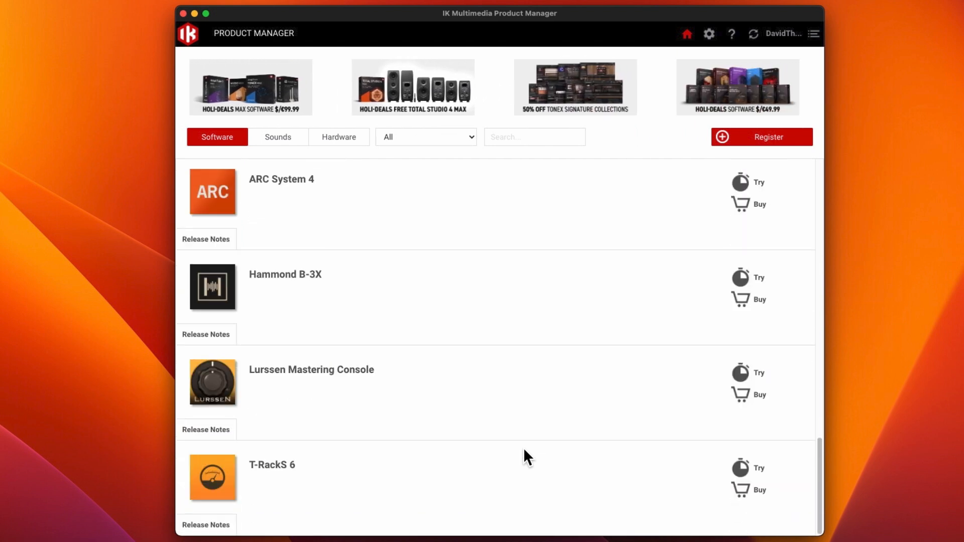
left_click(277, 136)
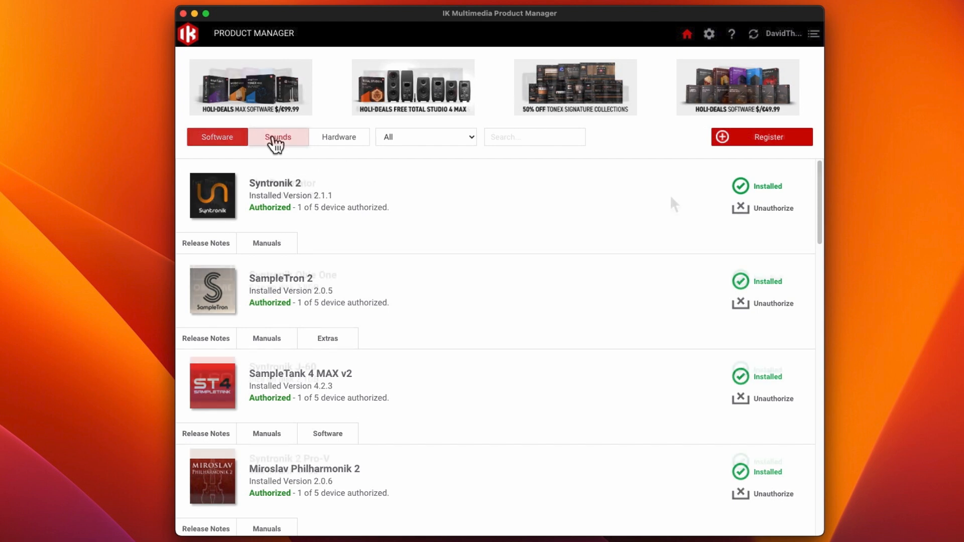
Step: Switch to the Sounds list and scroll past Syntronik to SampleTron 2 and Mojo Synthesis
left_click(278, 137)
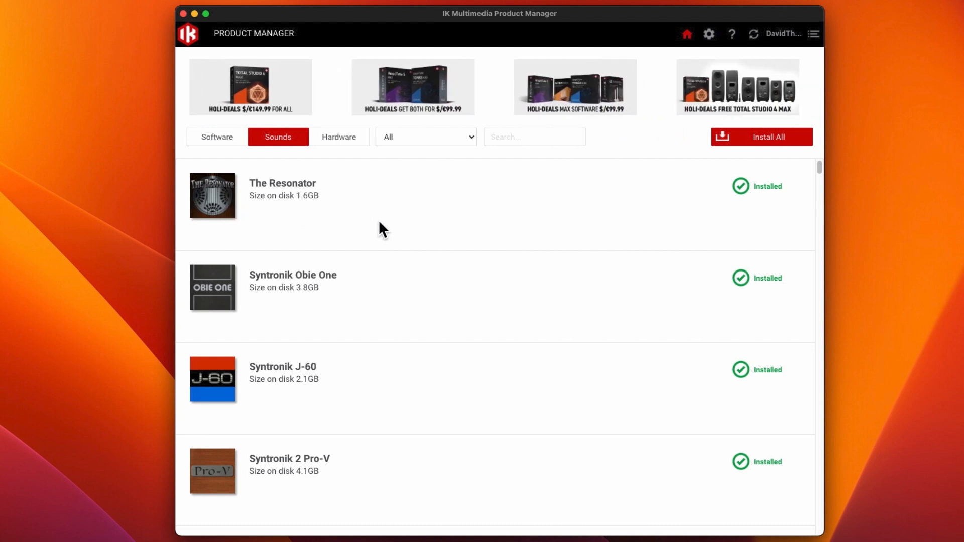
scroll("down", 3)
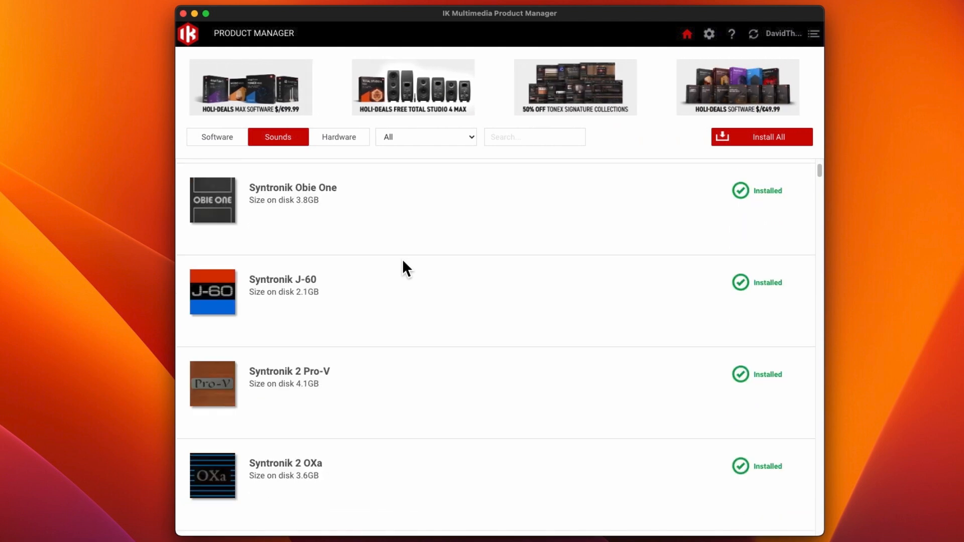
scroll("down", 3)
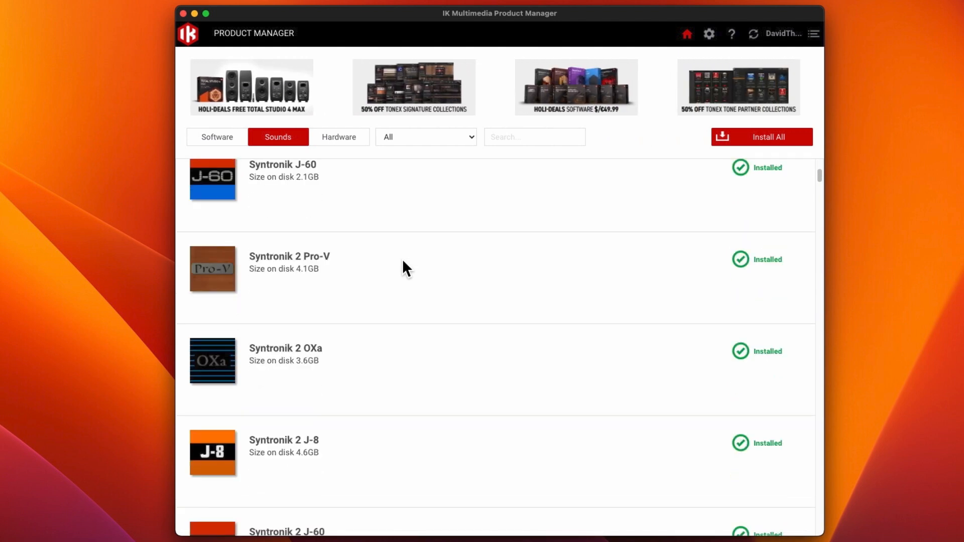
scroll("down", 3)
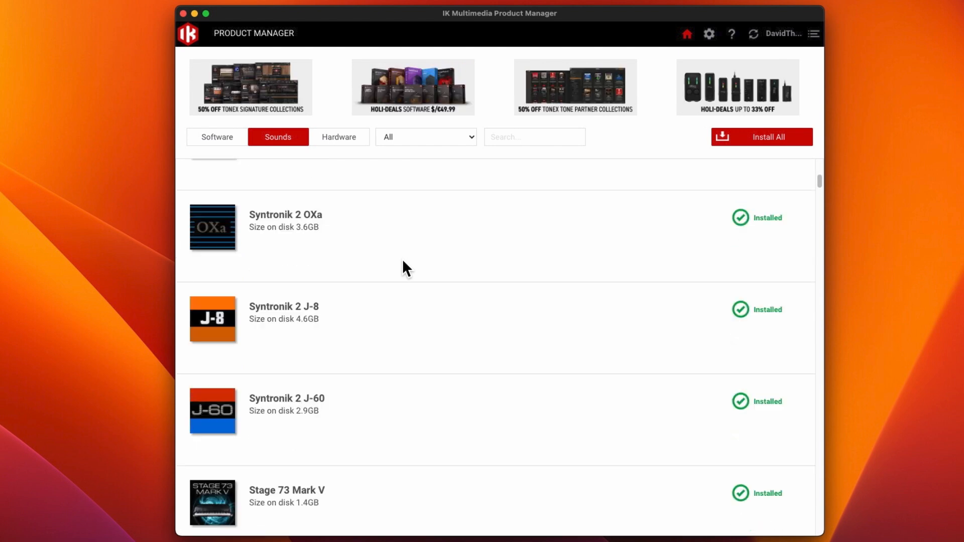
scroll("down", 3)
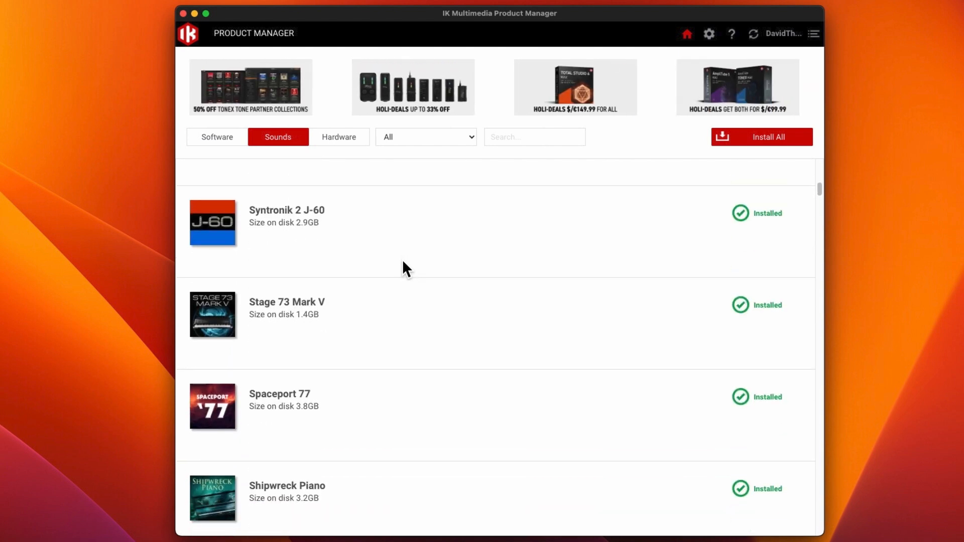
scroll("down", 3)
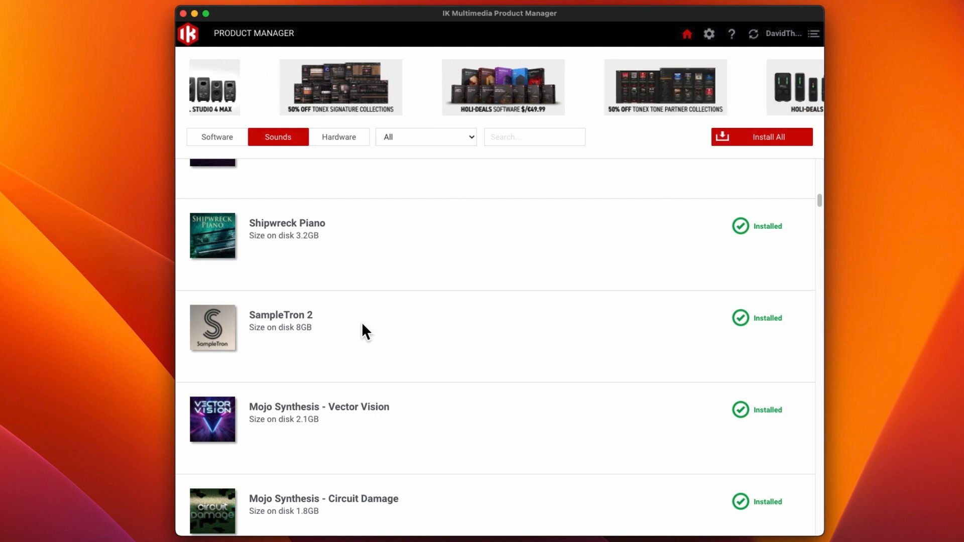
Step: Scroll the Sounds list down to the SampleTank 4 CS, MAX, SE and Syntronik 2 entries awaiting updates
scroll("down", 3)
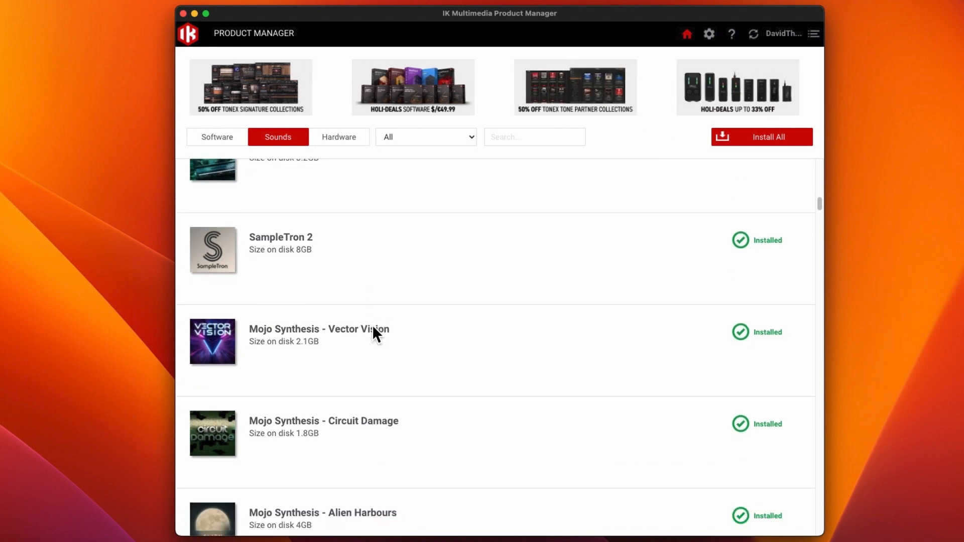
scroll("down", 3)
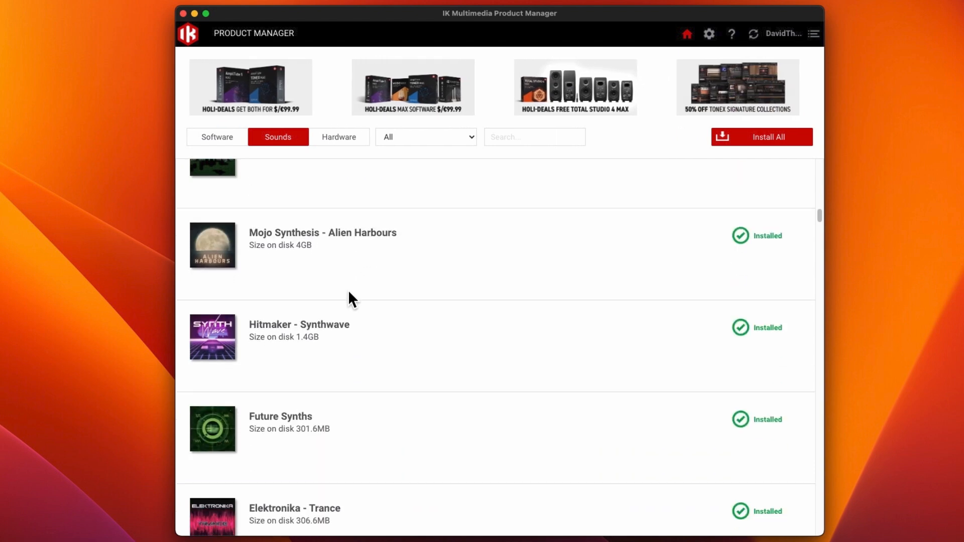
scroll("down", 3)
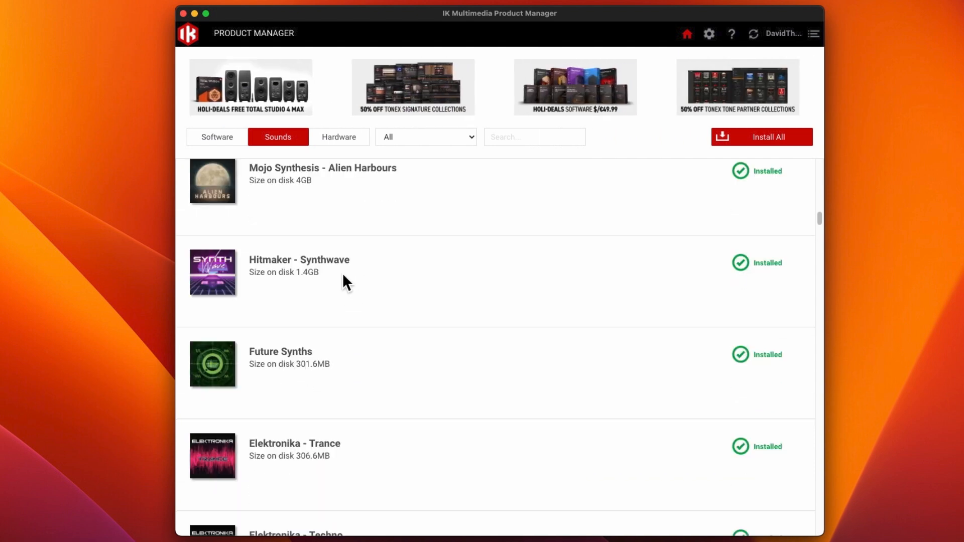
scroll("down", 3)
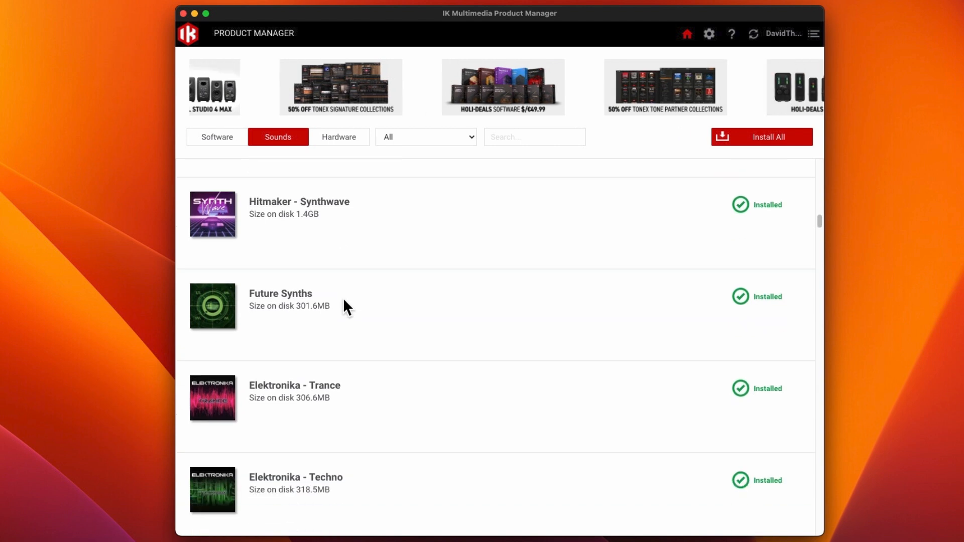
scroll("down", 3)
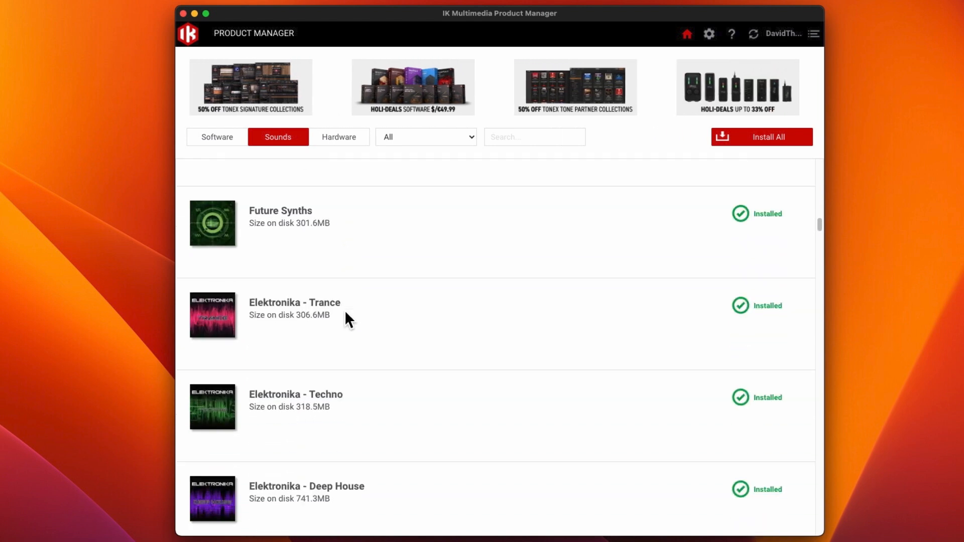
scroll("down", 3)
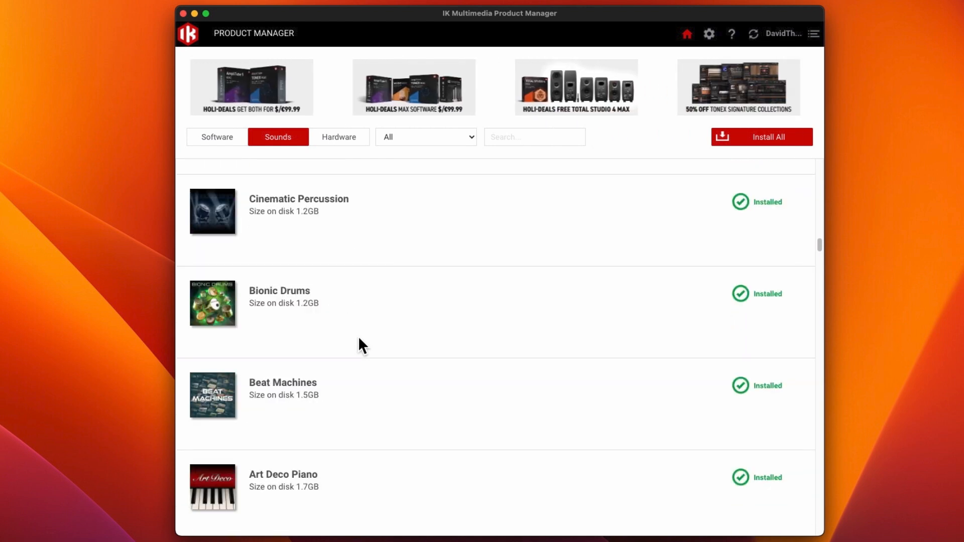
scroll("down", 3)
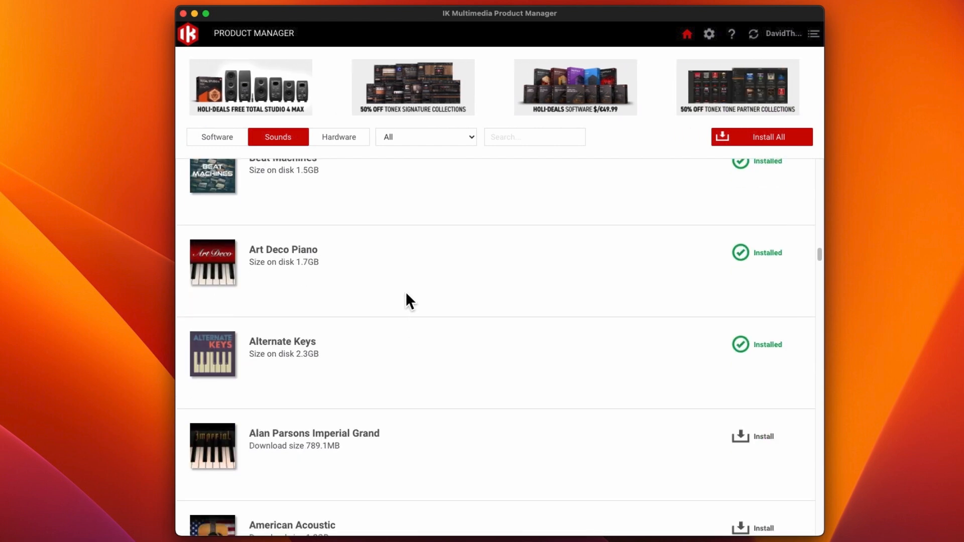
scroll("down", 3)
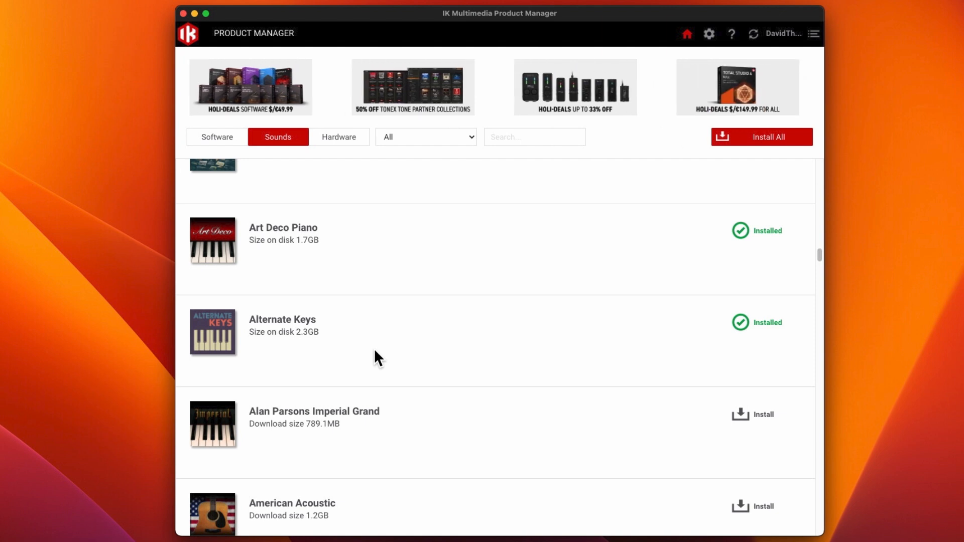
scroll("down", 3)
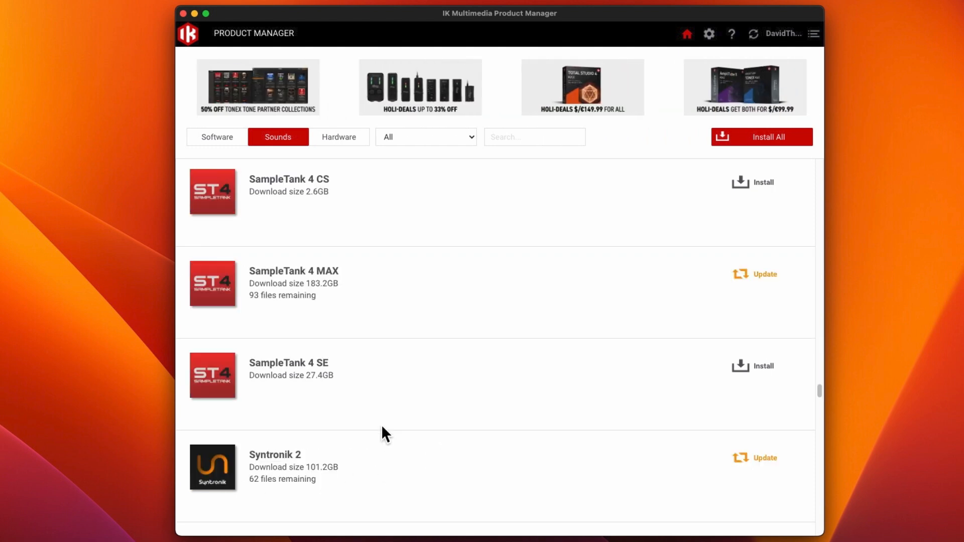
Step: Scroll the Sounds list back toward its top, showing The Resonator and Syntronik J-60
scroll("down", 3)
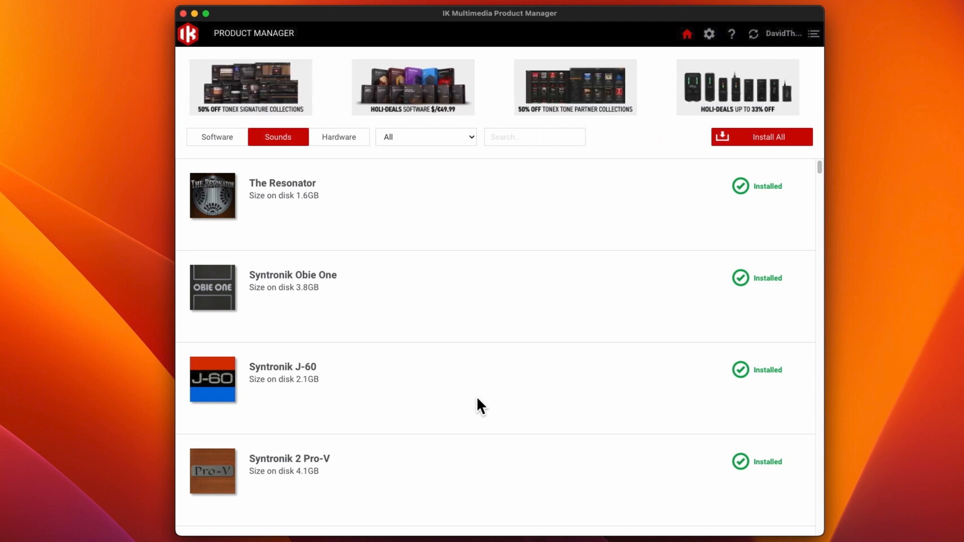
mouse_move(498, 244)
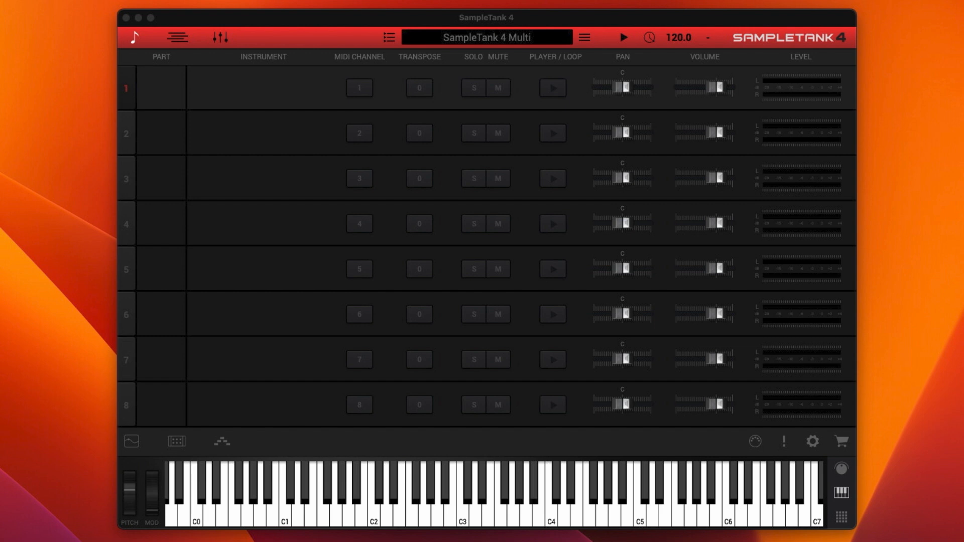
mouse_move(413, 253)
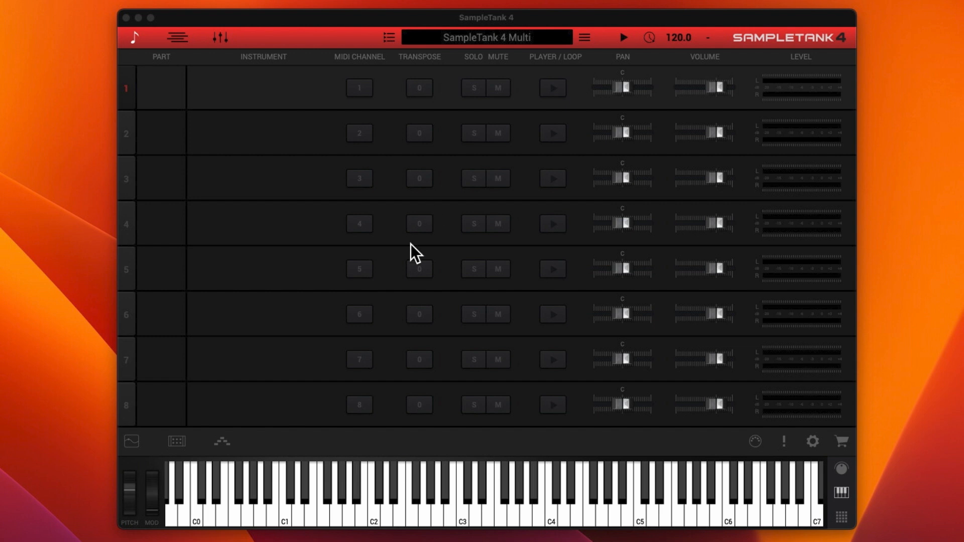
mouse_move(249, 39)
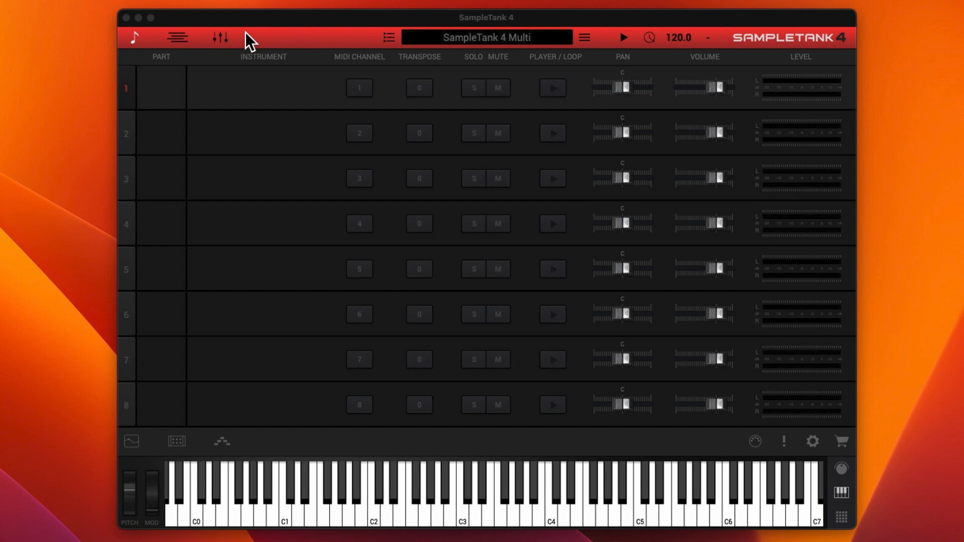
mouse_move(177, 37)
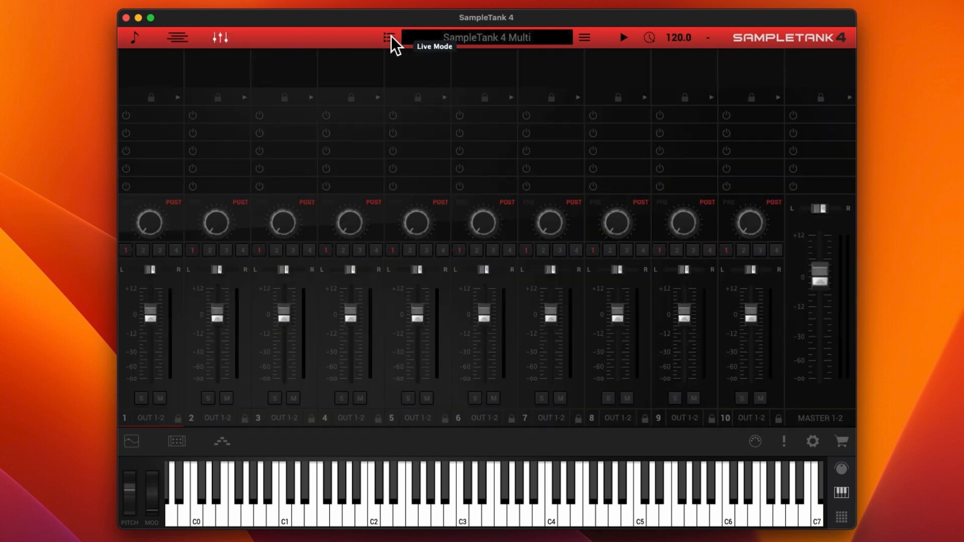
left_click(388, 37)
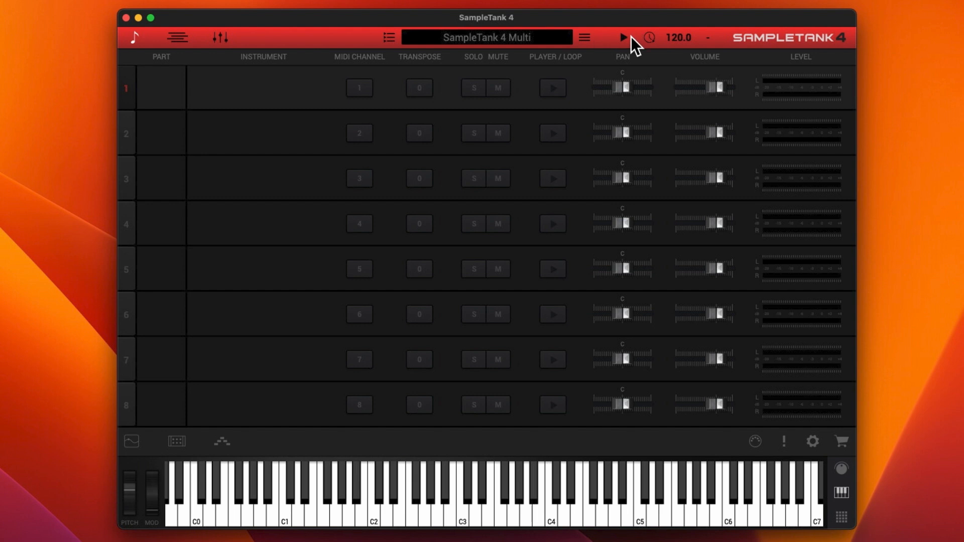
mouse_move(660, 45)
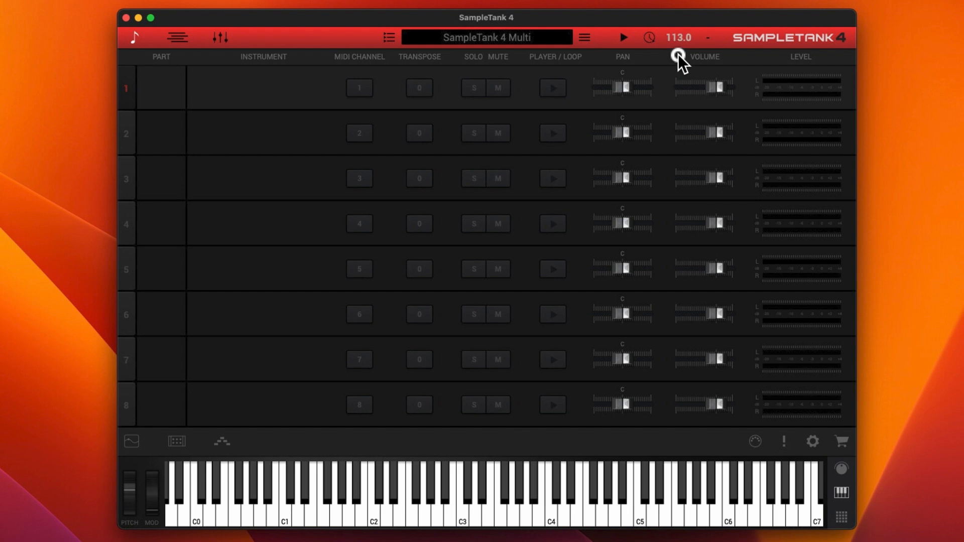
Step: Lower the multi's tempo from 120 to 100 BPM
left_click_drag(678, 59, 678, 70)
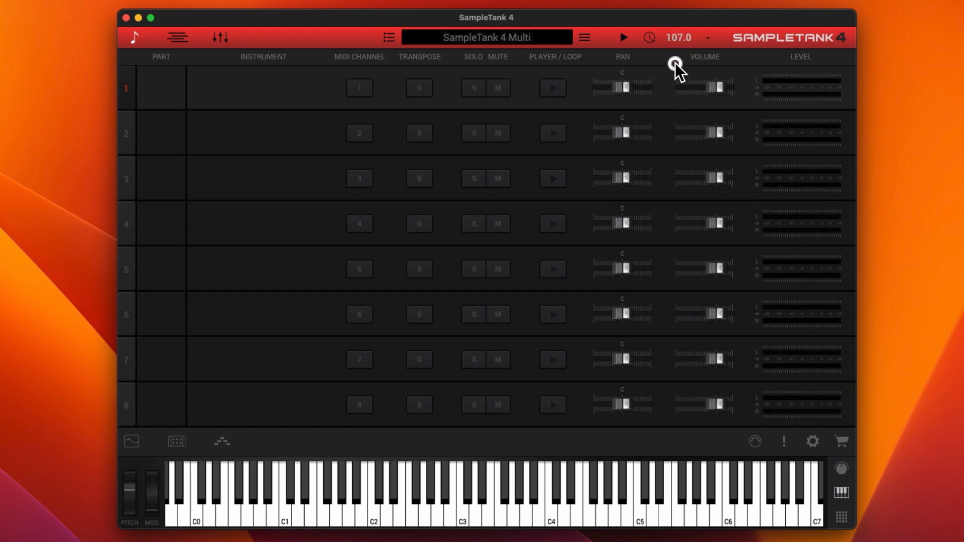
left_click_drag(675, 66, 676, 84)
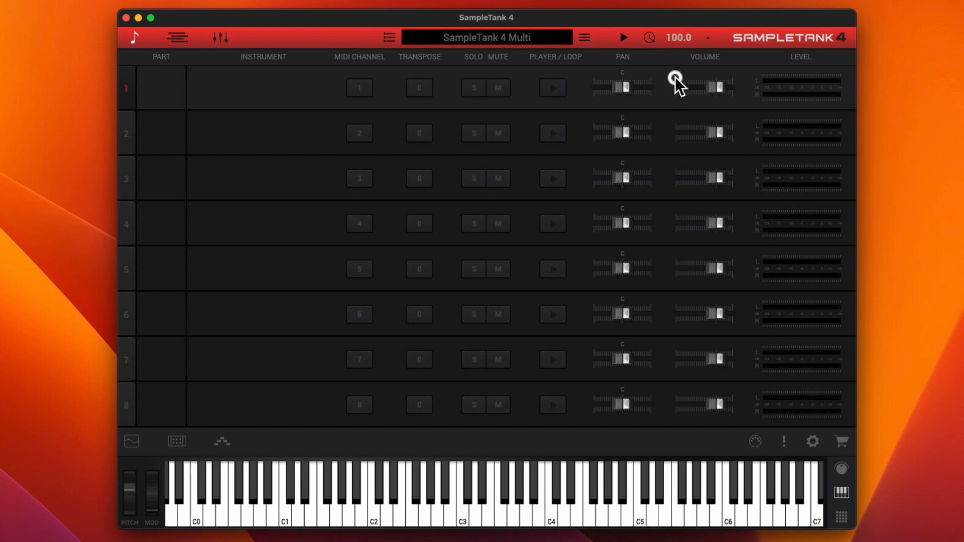
left_click(676, 80)
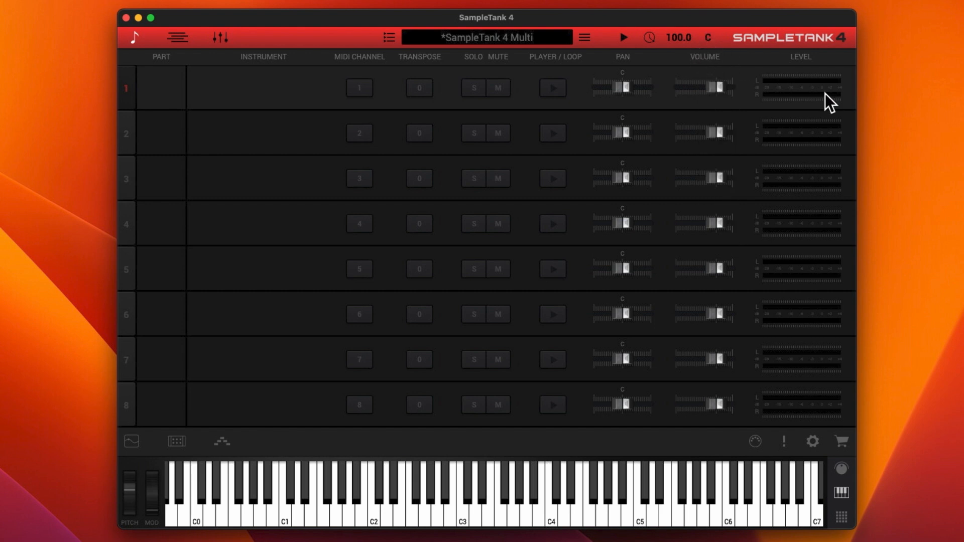
mouse_move(787, 284)
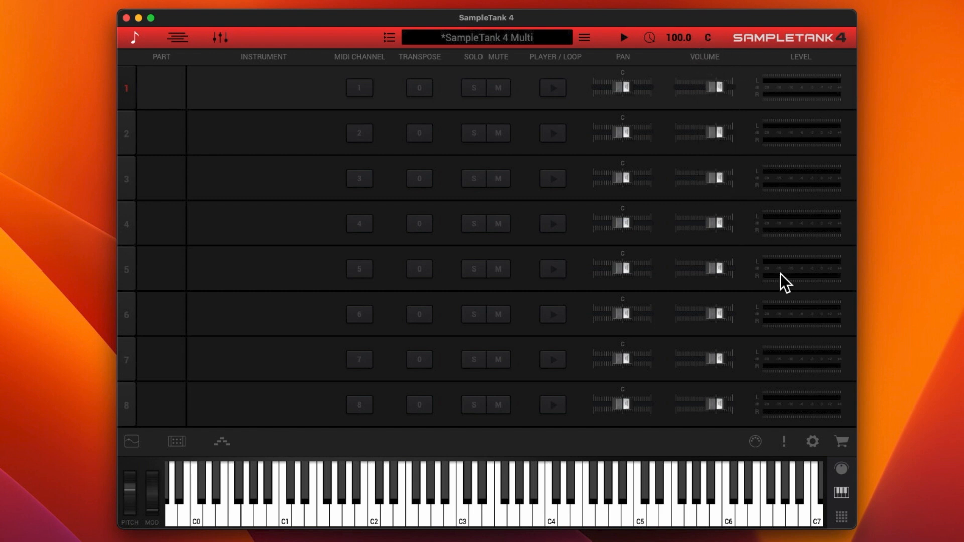
mouse_move(220, 404)
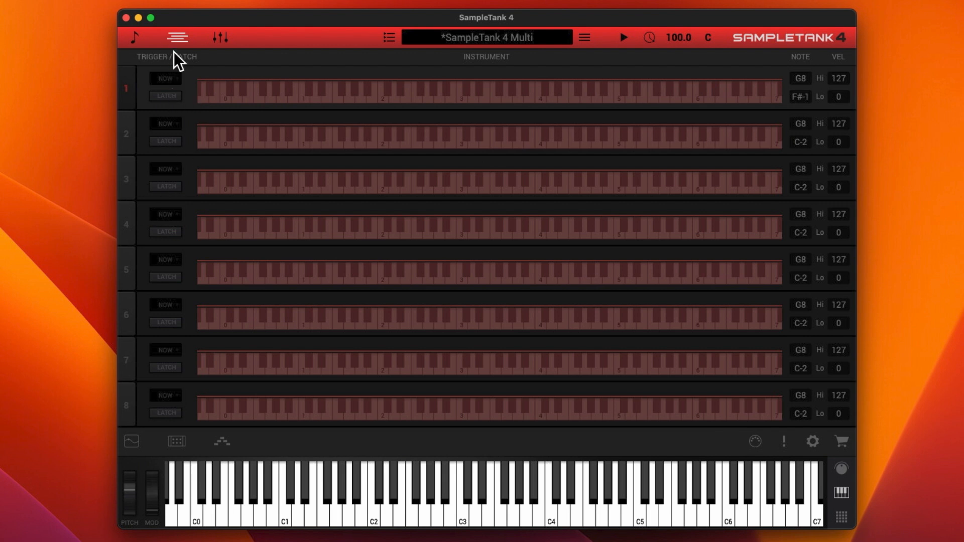
Step: Toggle Latch on part 1, return to the part list and show part 1's Groove Players panel
left_click(165, 96)
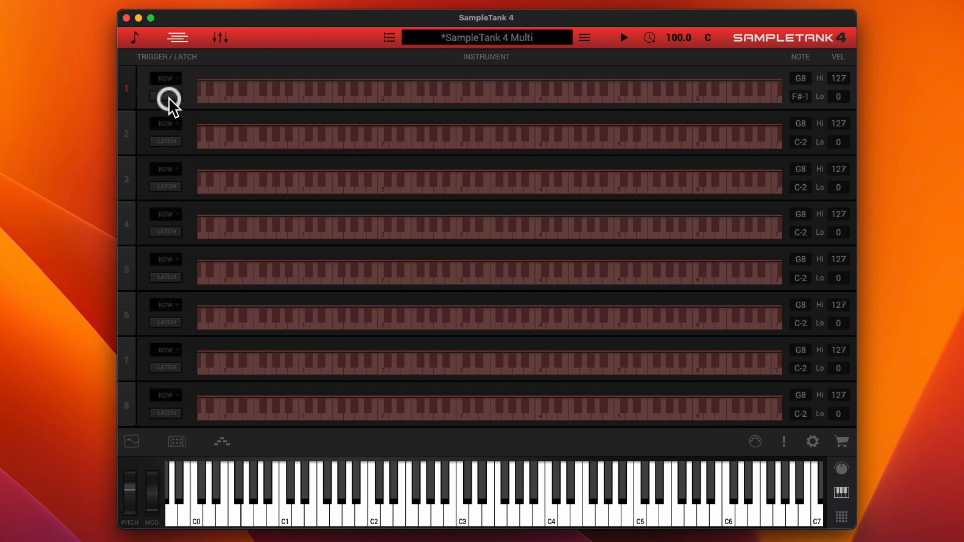
left_click(220, 37)
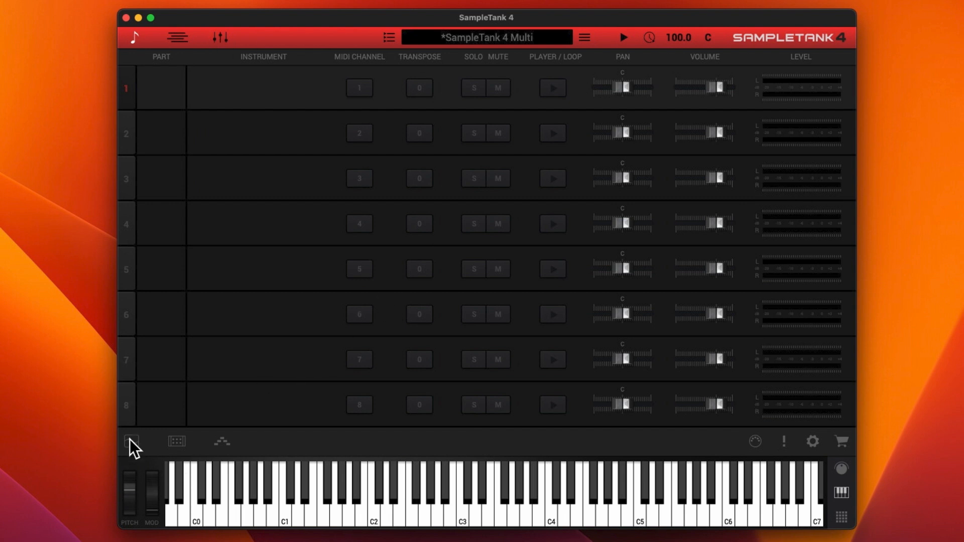
left_click(130, 442)
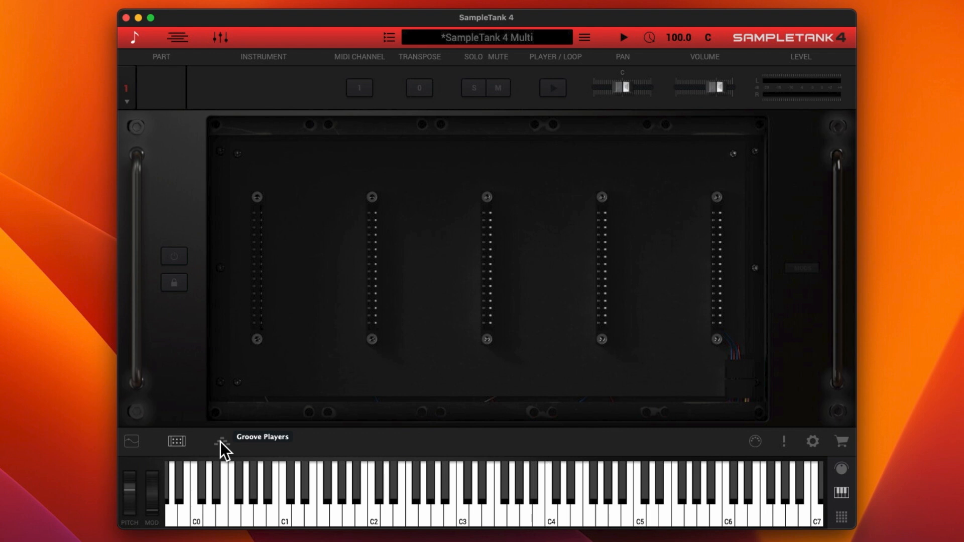
Step: Browse the Phraser's Acoustic Drums and Cinematic Percussion phrase categories for part 1
left_click(221, 441)
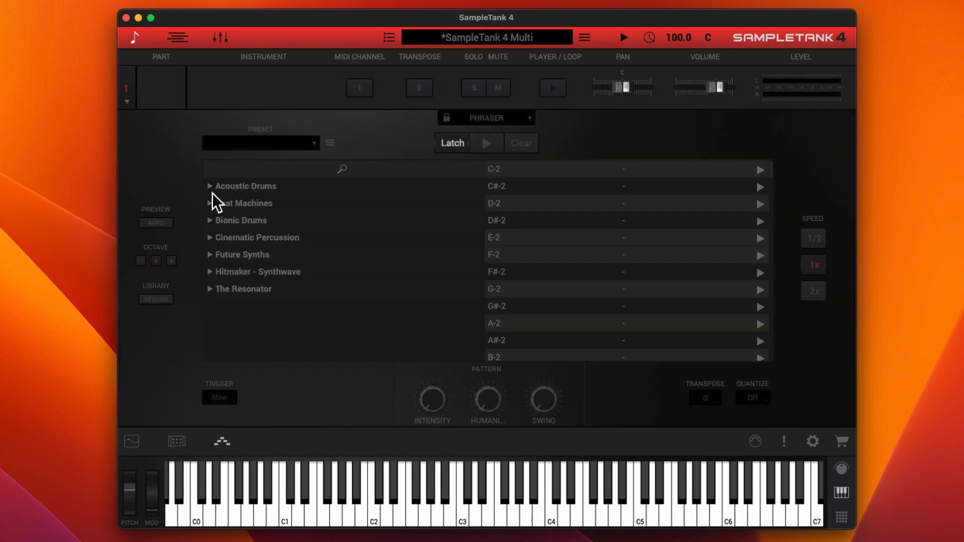
left_click(210, 186)
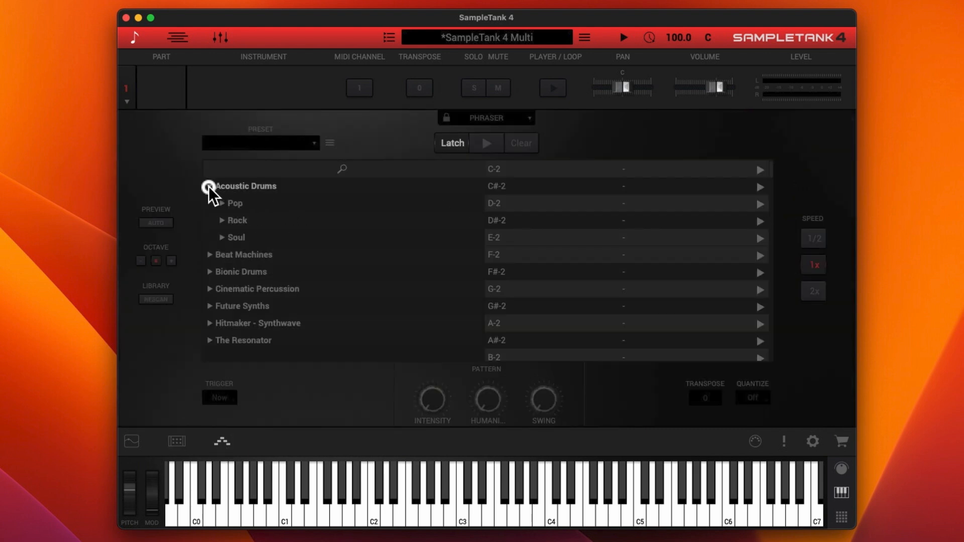
left_click(210, 186)
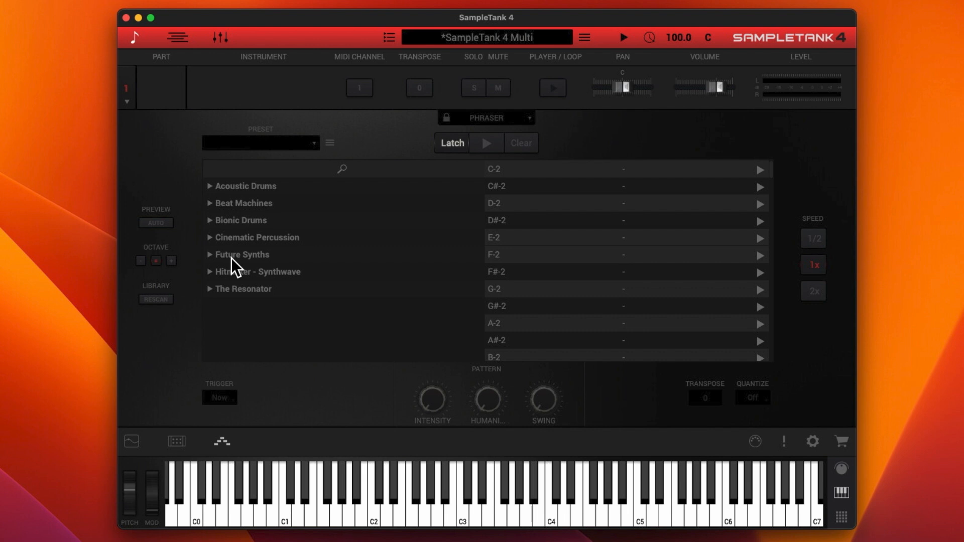
mouse_move(216, 193)
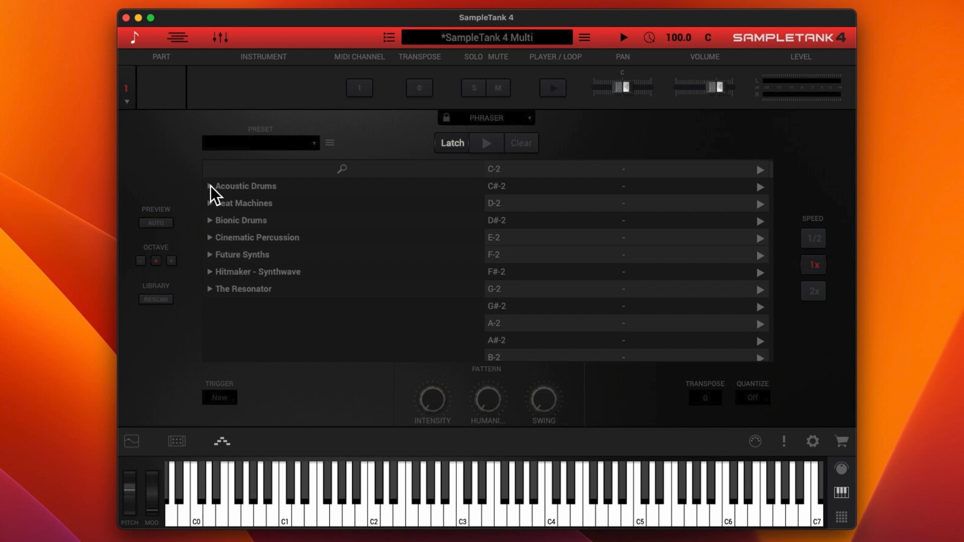
mouse_move(212, 231)
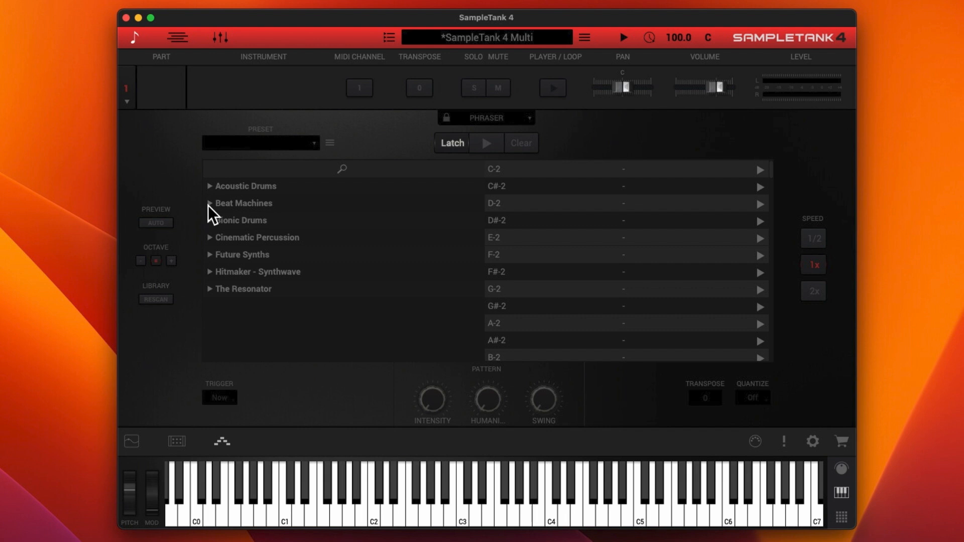
left_click(212, 237)
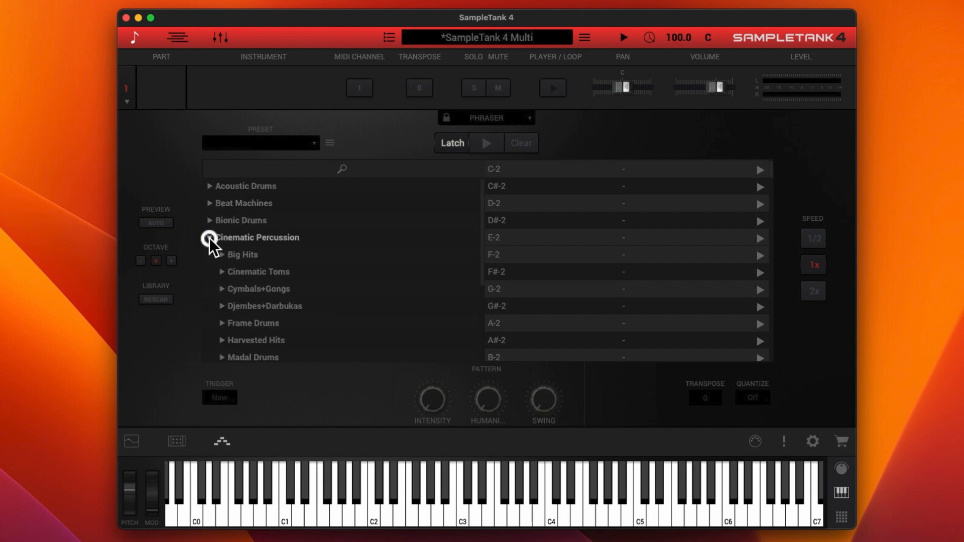
left_click(210, 237)
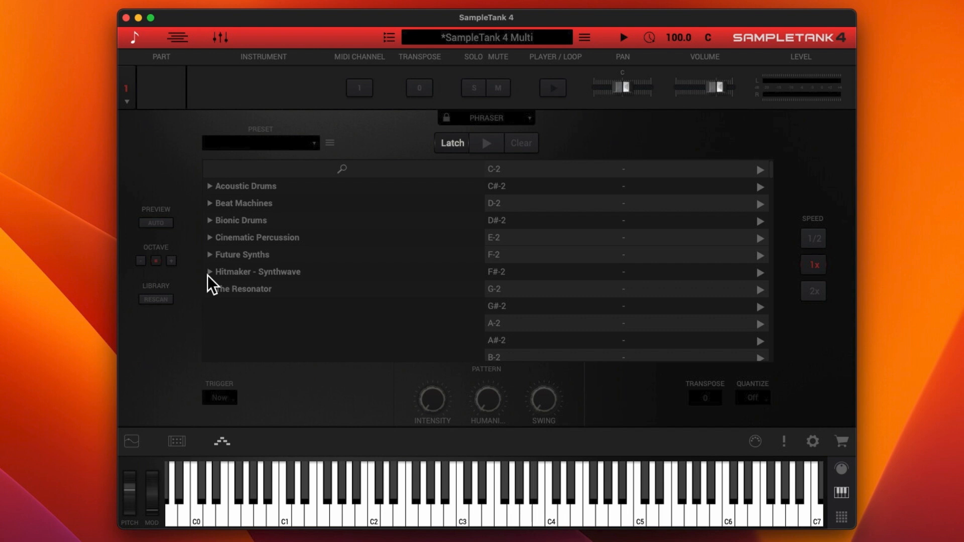
left_click(210, 289)
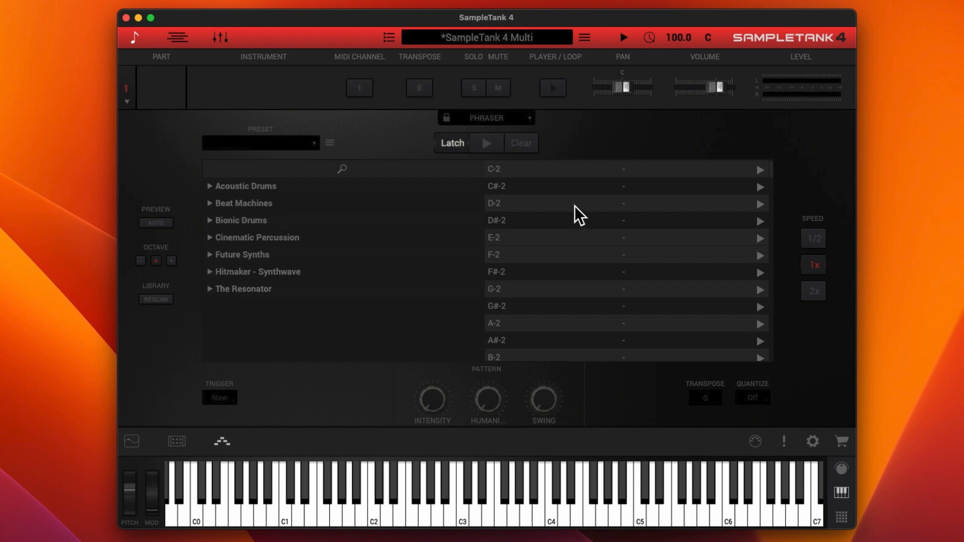
mouse_move(627, 237)
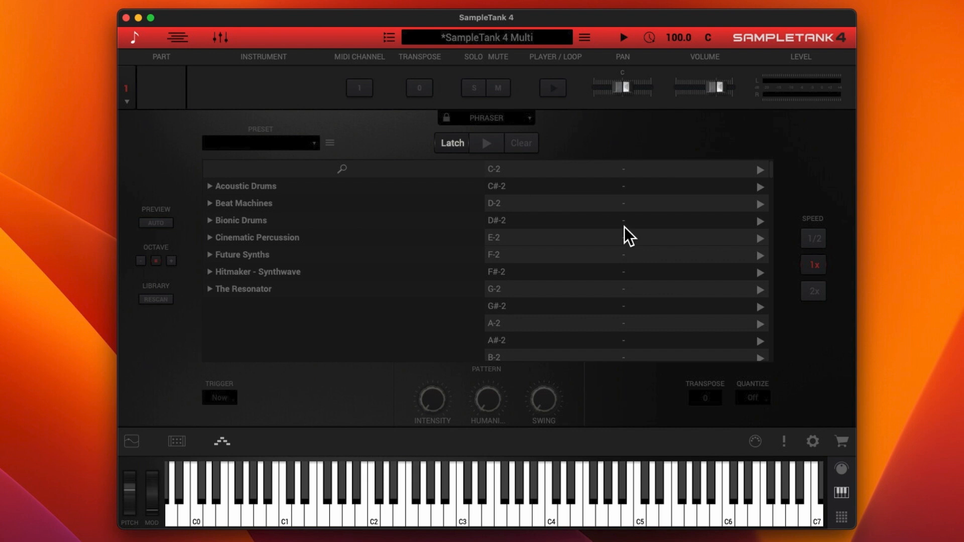
mouse_move(663, 180)
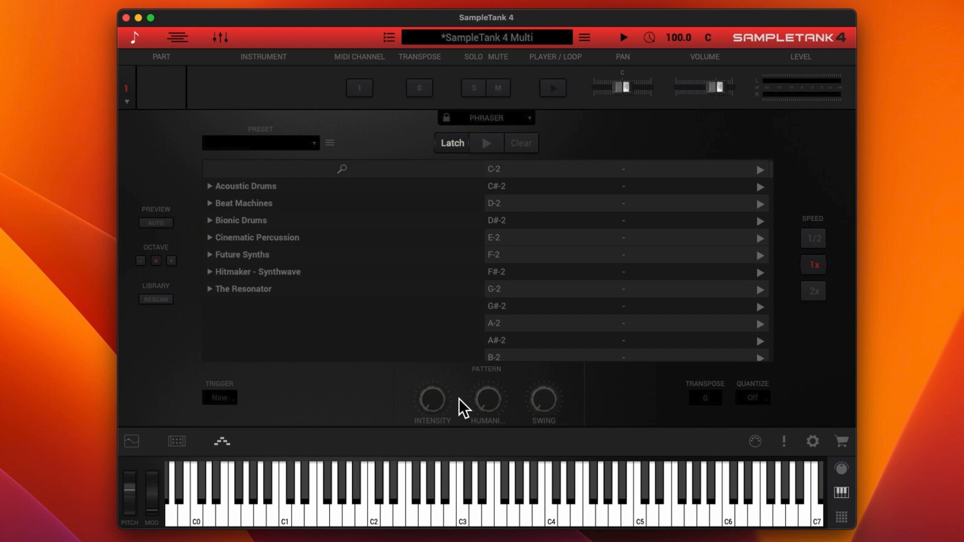
mouse_move(721, 398)
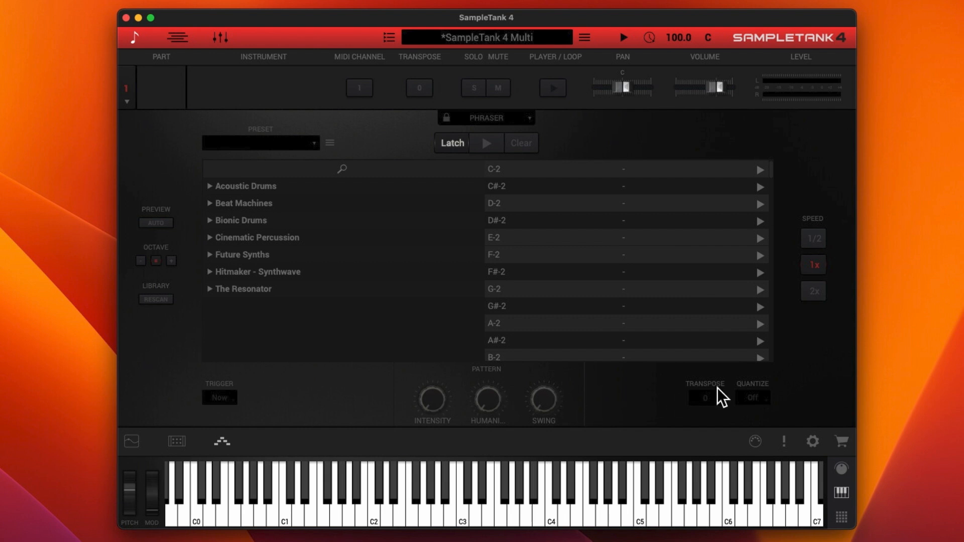
mouse_move(631, 221)
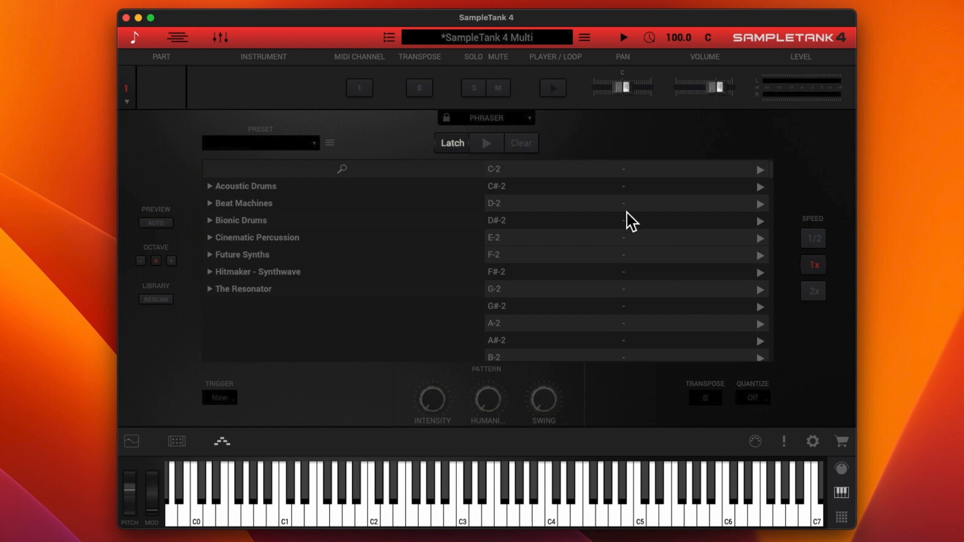
mouse_move(532, 126)
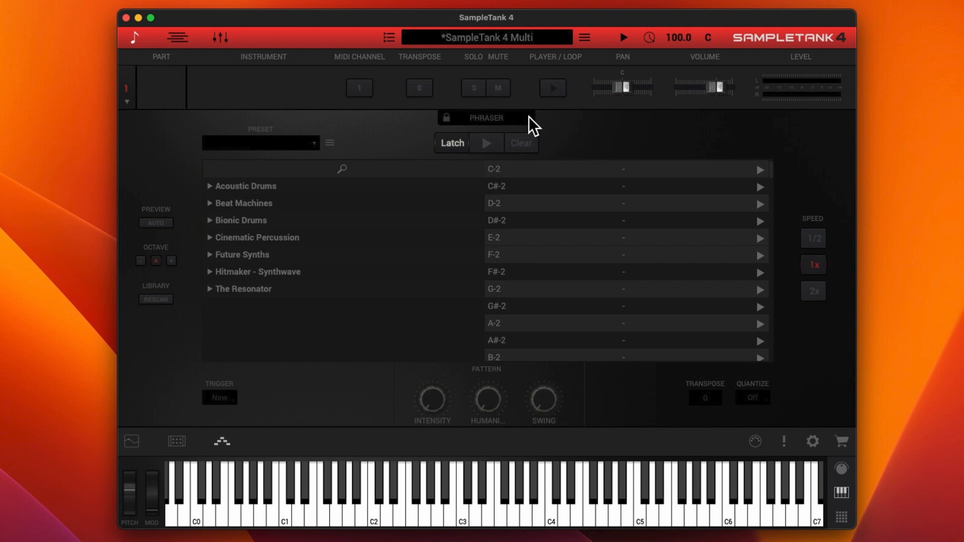
Step: Switch part 1's groove player to Arpeggiator, then Strummer, then back to Arpeggiator
left_click(485, 118)
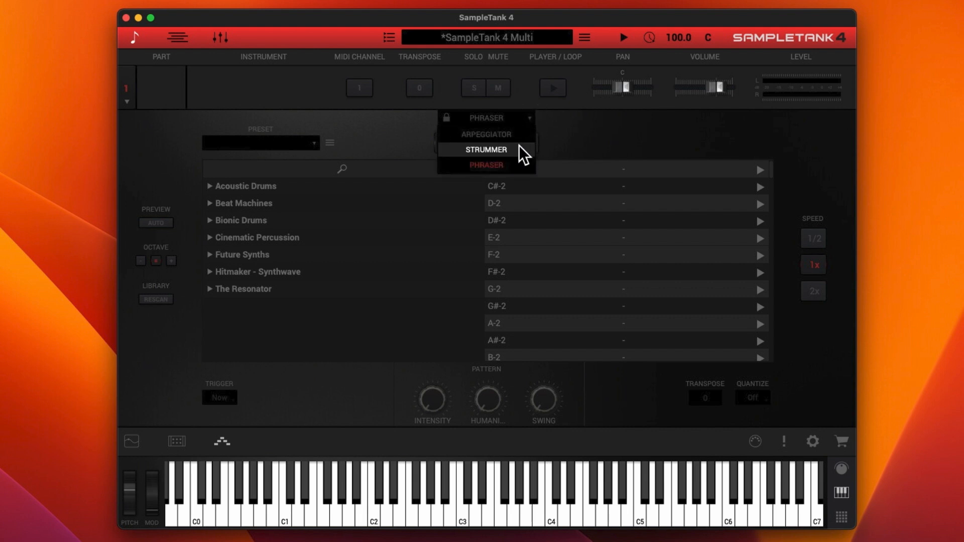
left_click(486, 134)
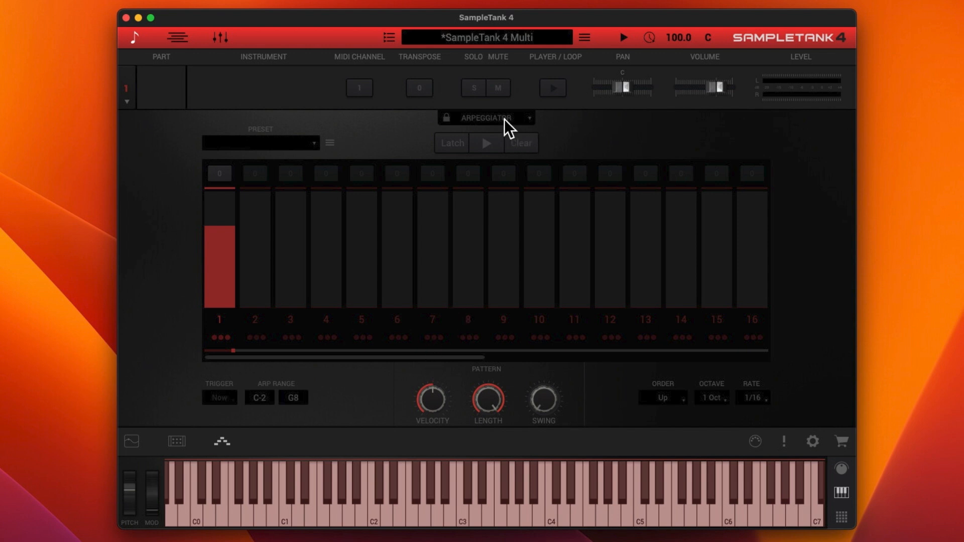
left_click(486, 118)
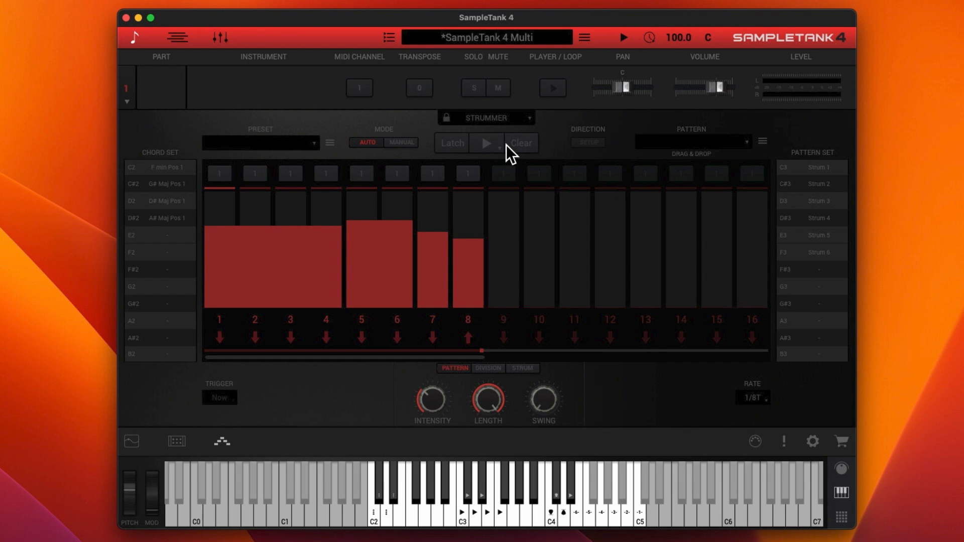
mouse_move(525, 194)
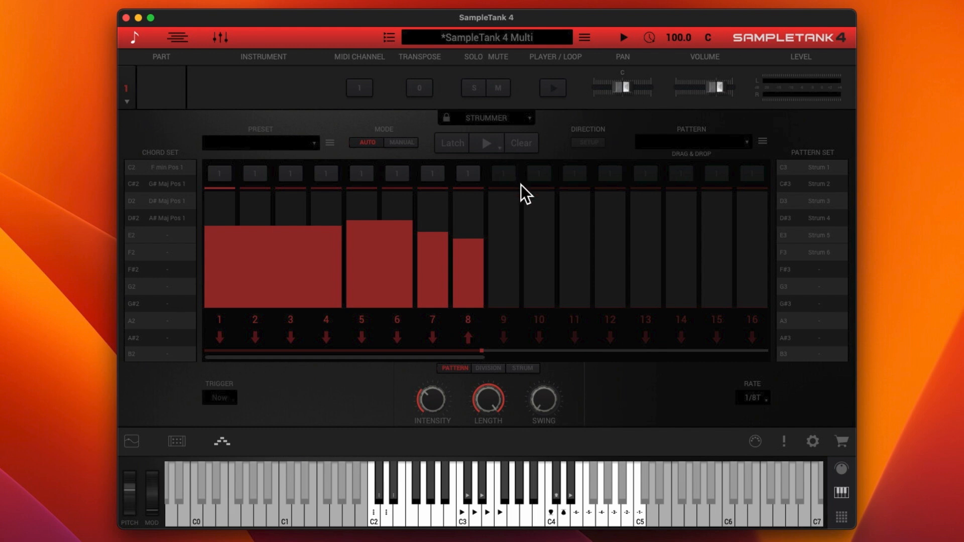
left_click(520, 143)
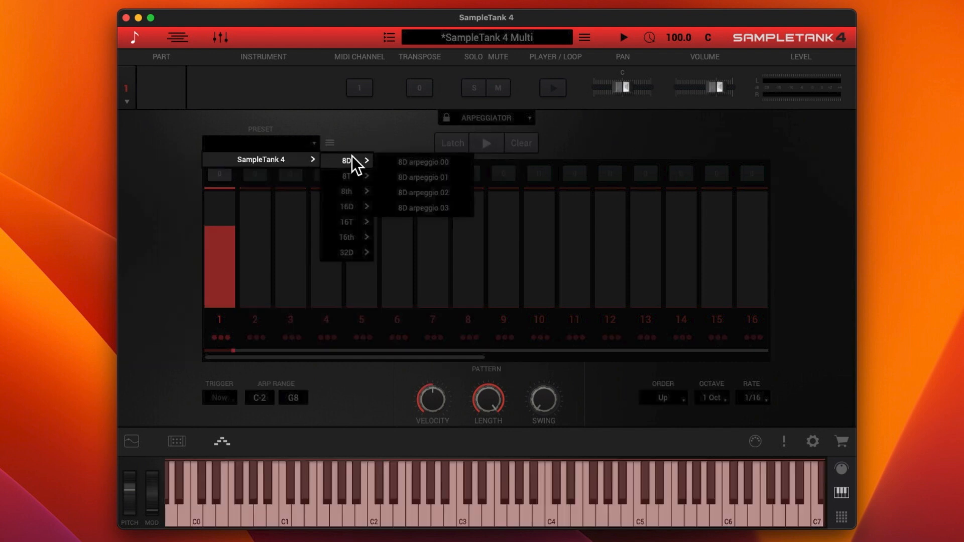
mouse_move(345, 177)
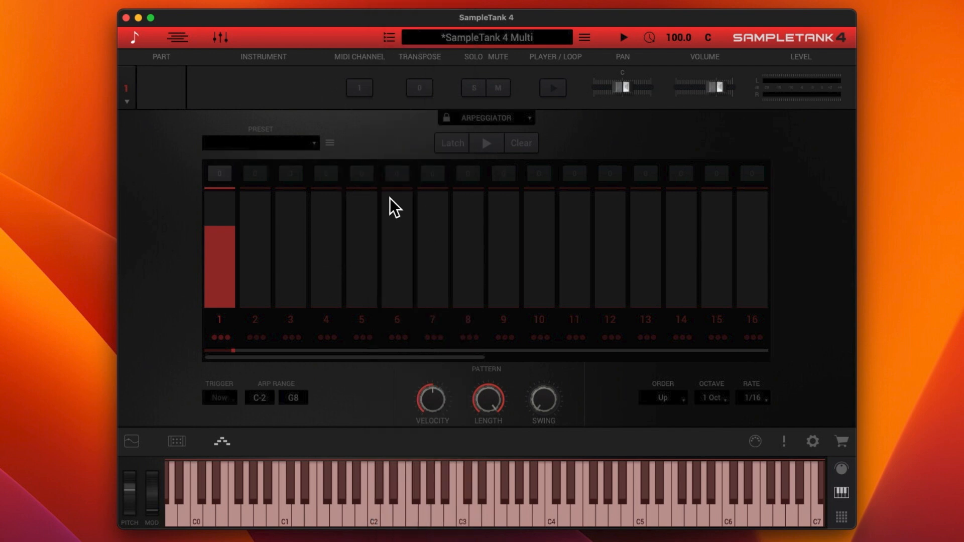
mouse_move(175, 449)
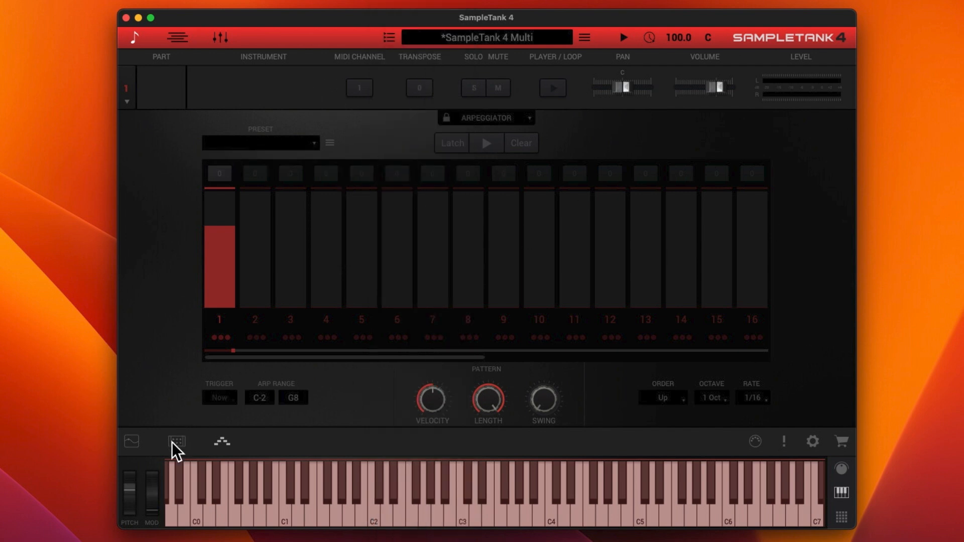